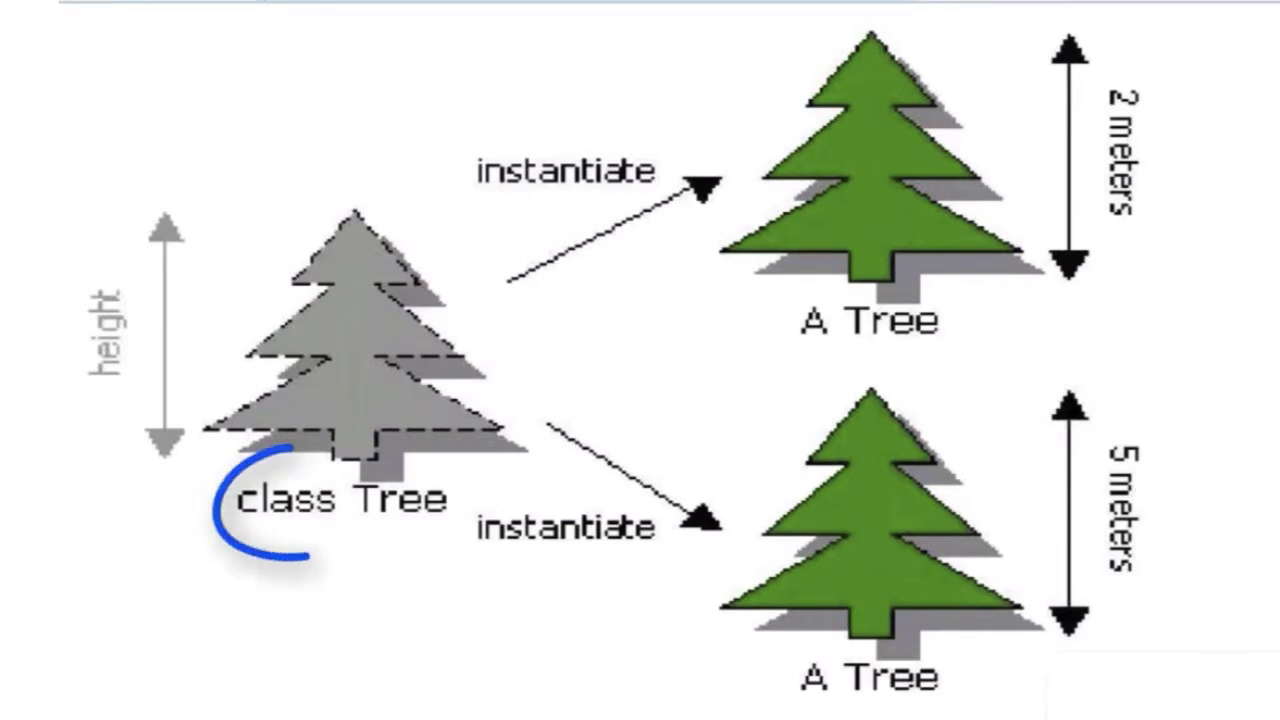
# Step: Highlight the Greeter class definition in the greeter1_def.py listing
pyautogui.moveTo(230, 460); pyautogui.dragTo(370, 540)
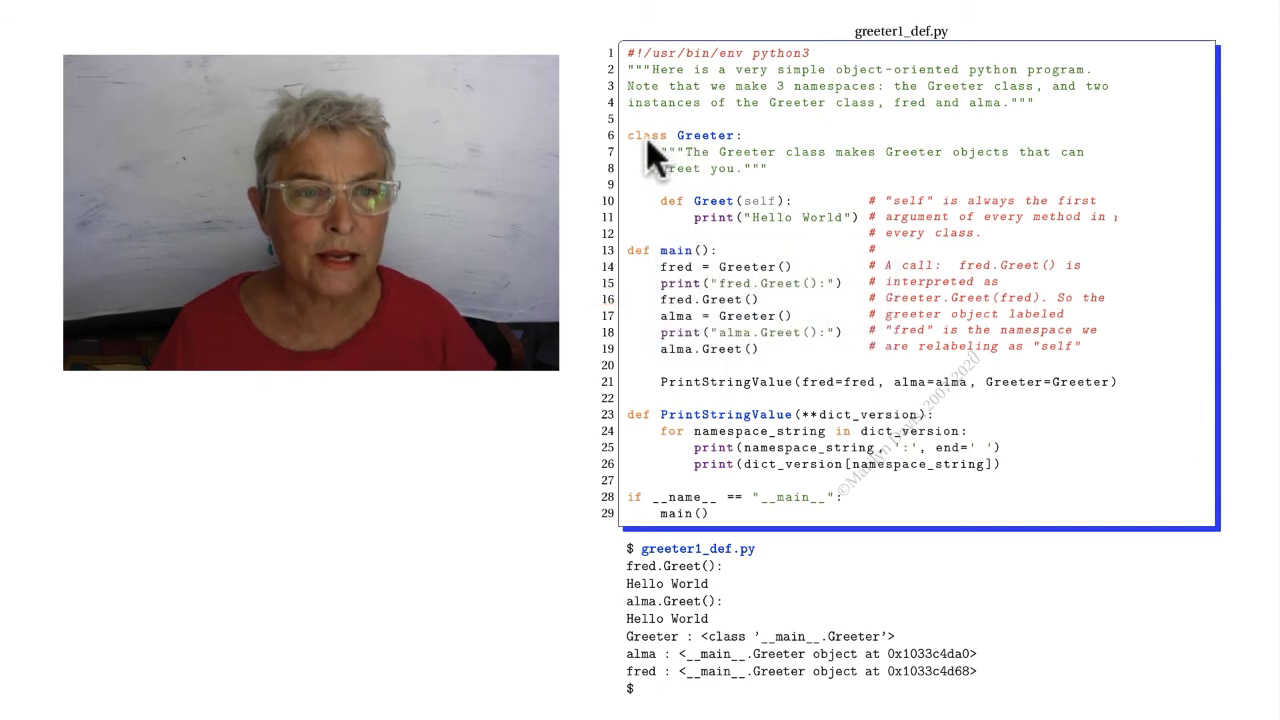
pyautogui.moveTo(715, 155)
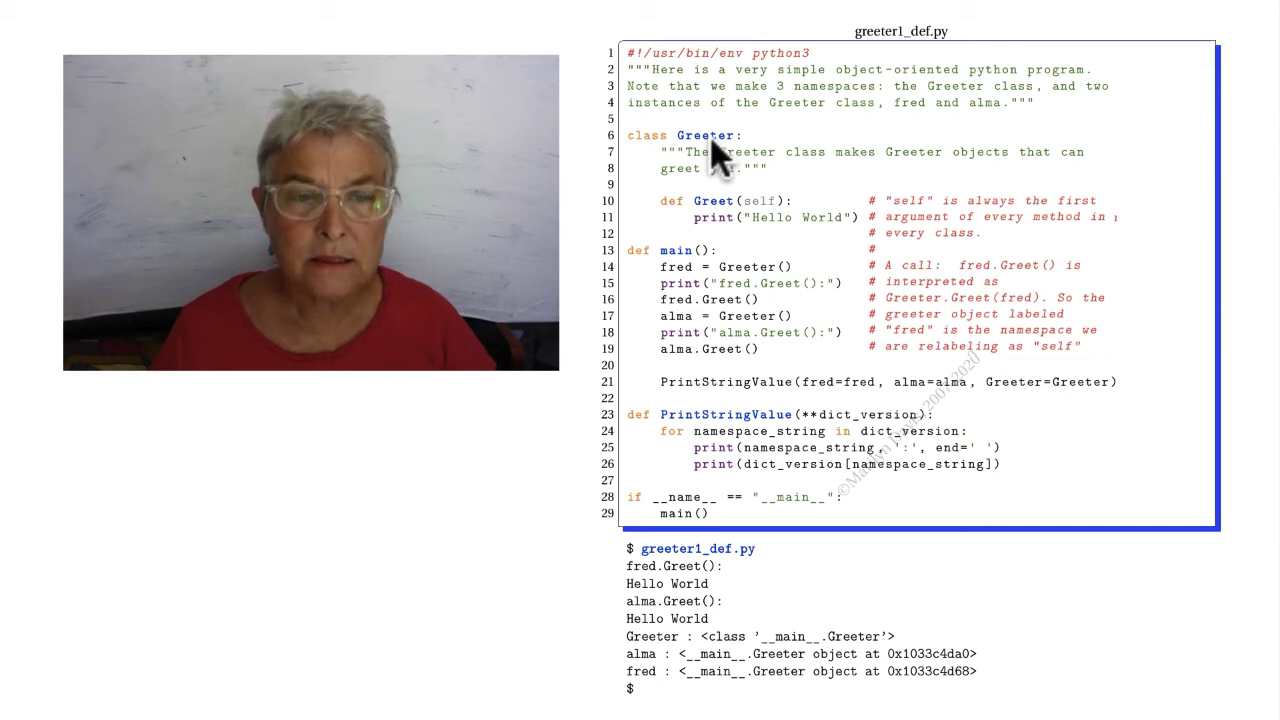
pyautogui.moveTo(795, 290)
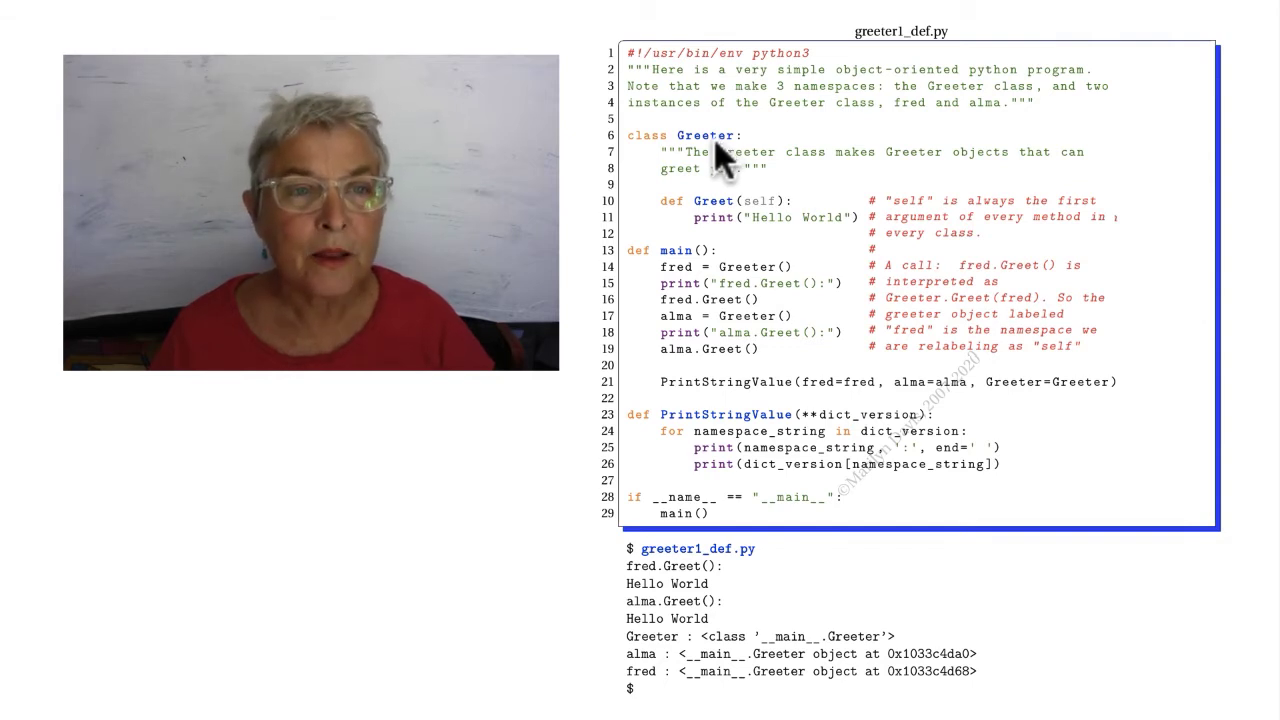
pyautogui.moveTo(650, 162)
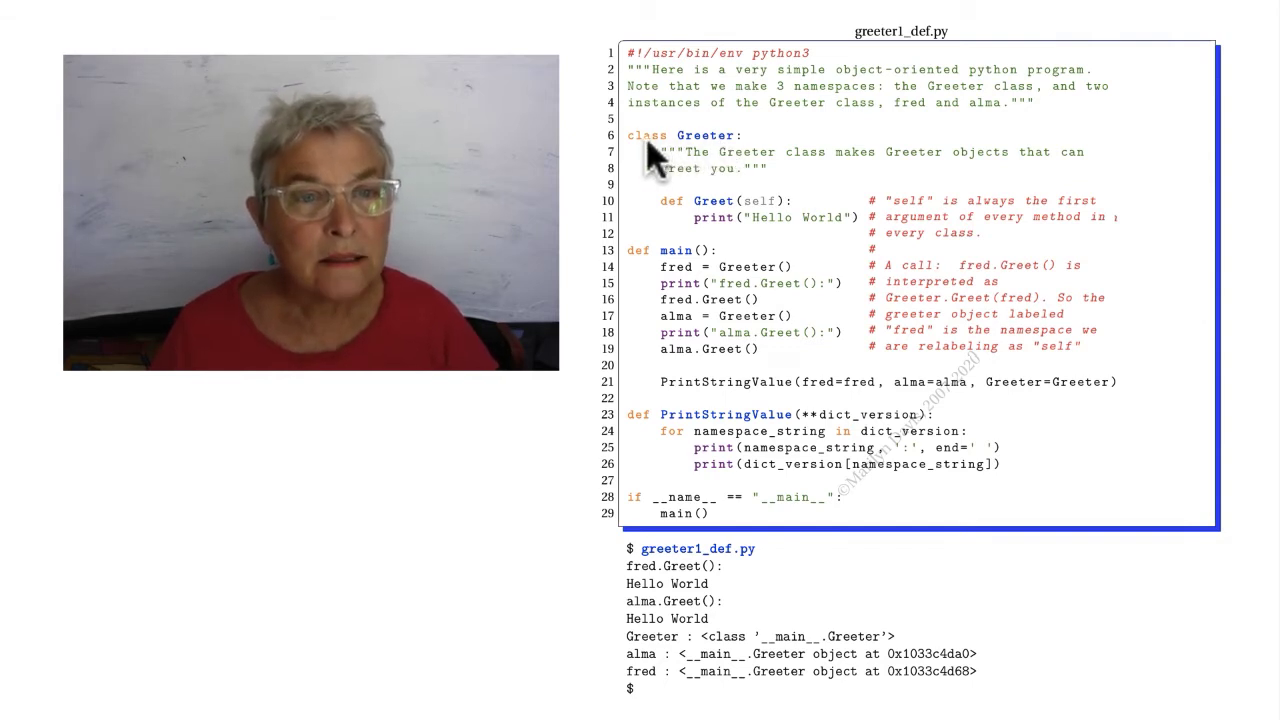
pyautogui.moveTo(745, 165)
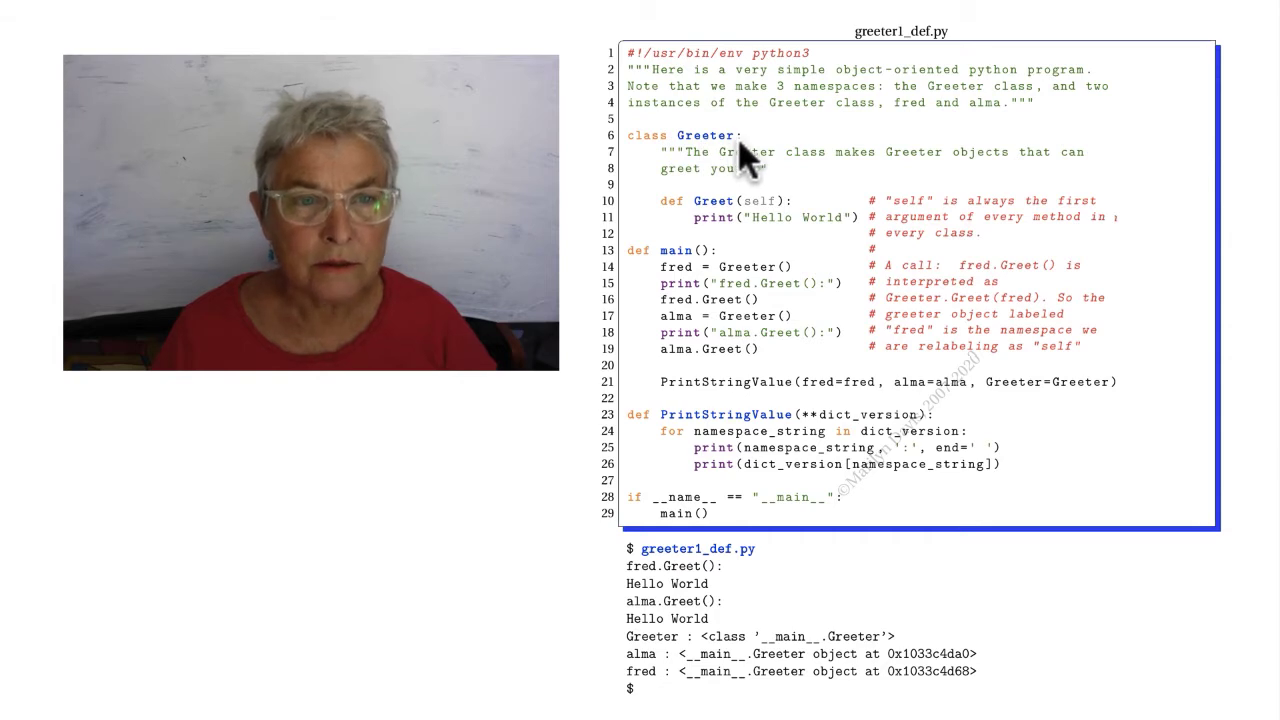
pyautogui.moveTo(665, 245)
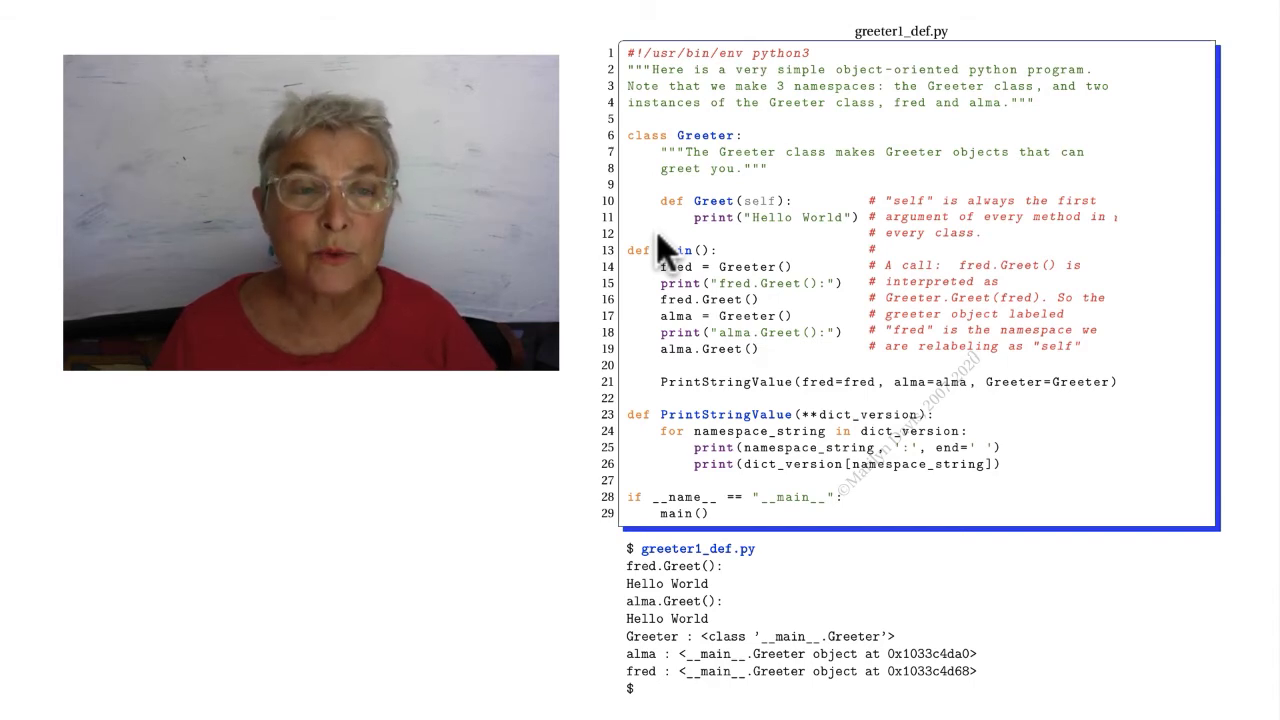
pyautogui.moveTo(720, 180)
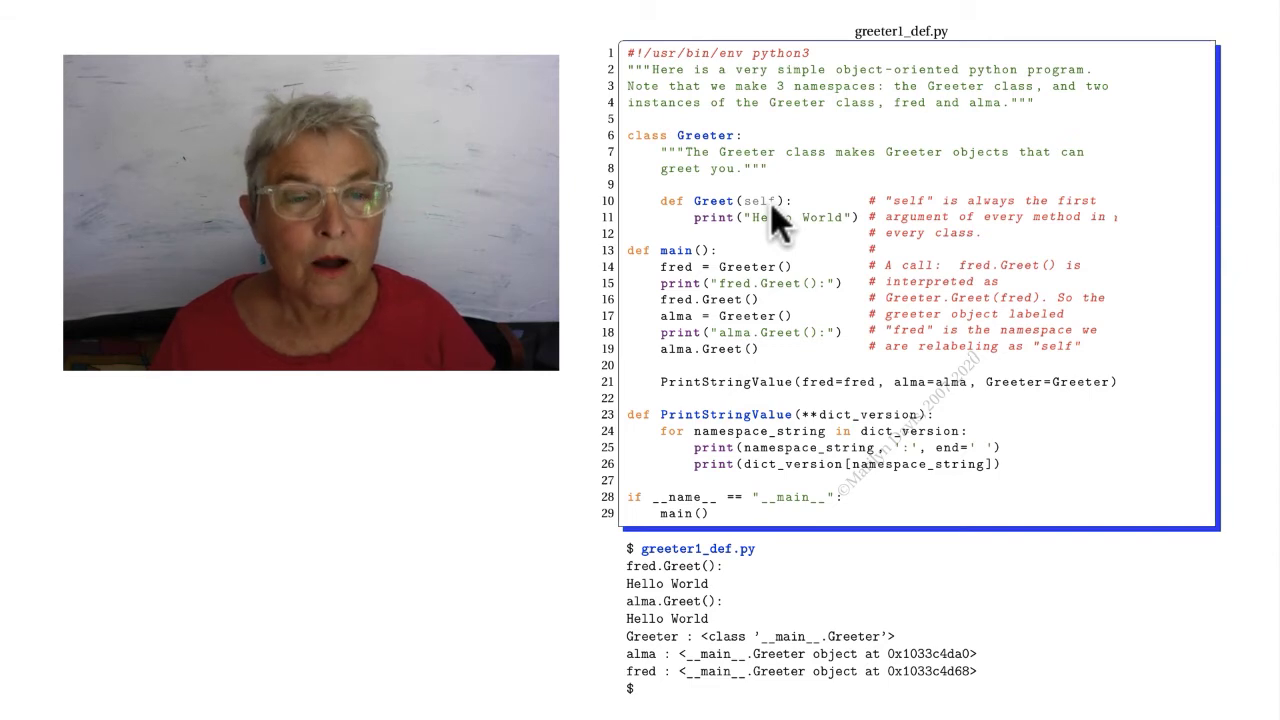
pyautogui.moveTo(740, 285)
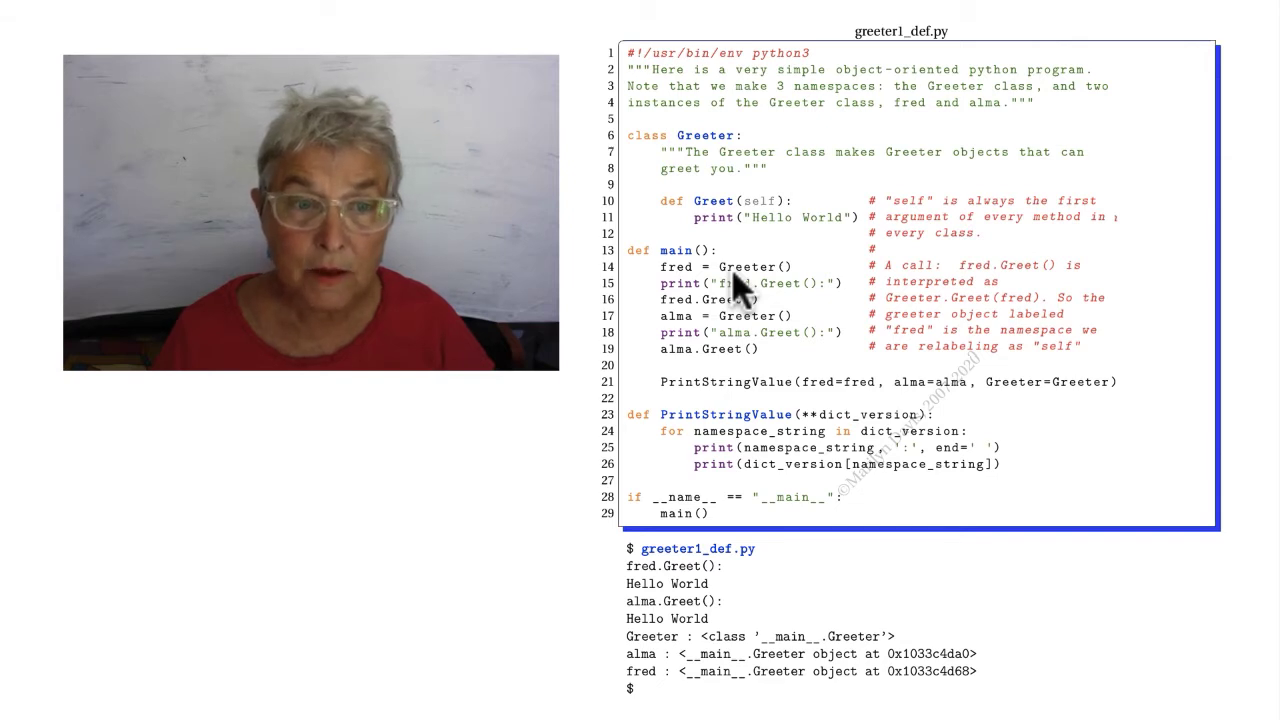
pyautogui.moveTo(735, 315)
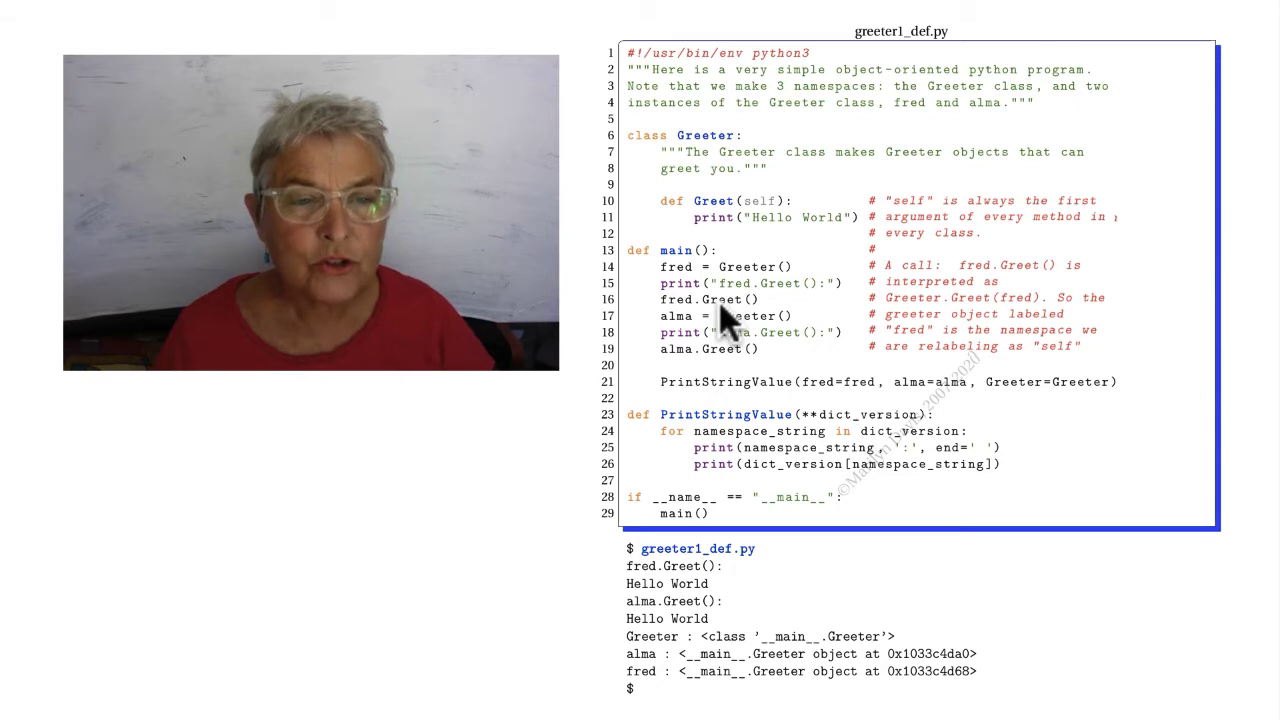
pyautogui.moveTo(640, 205)
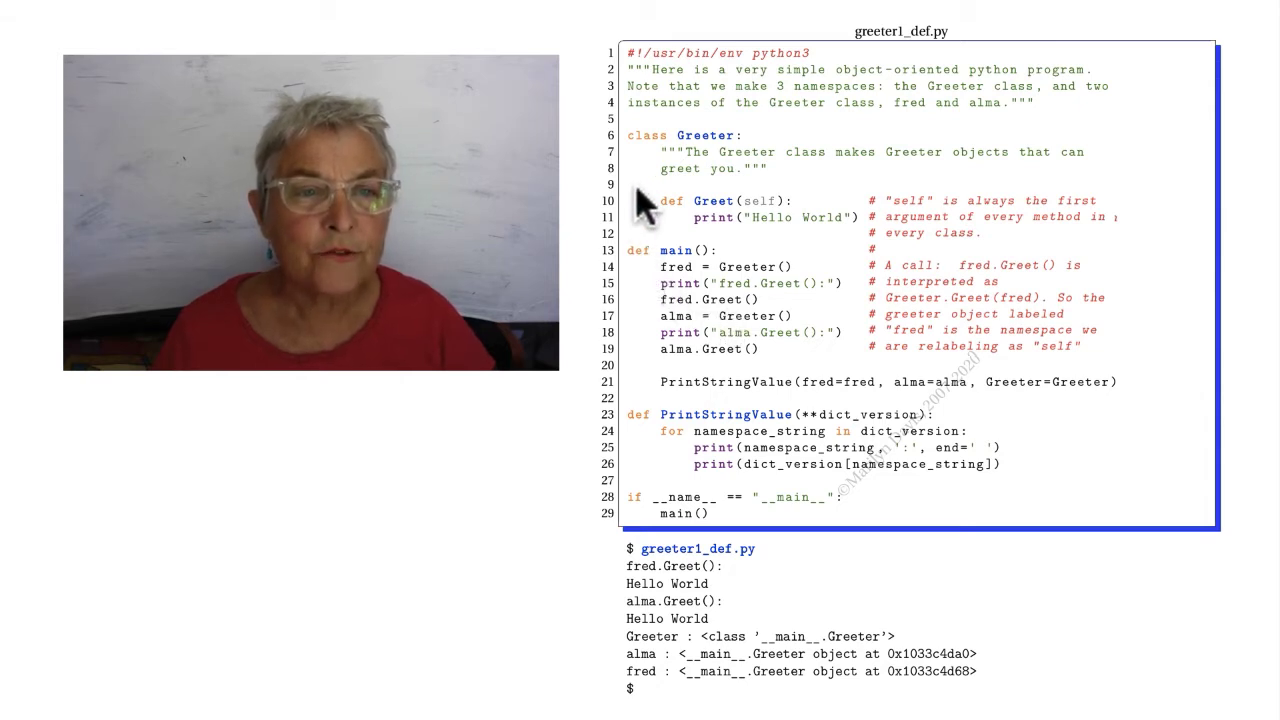
pyautogui.moveTo(710, 160)
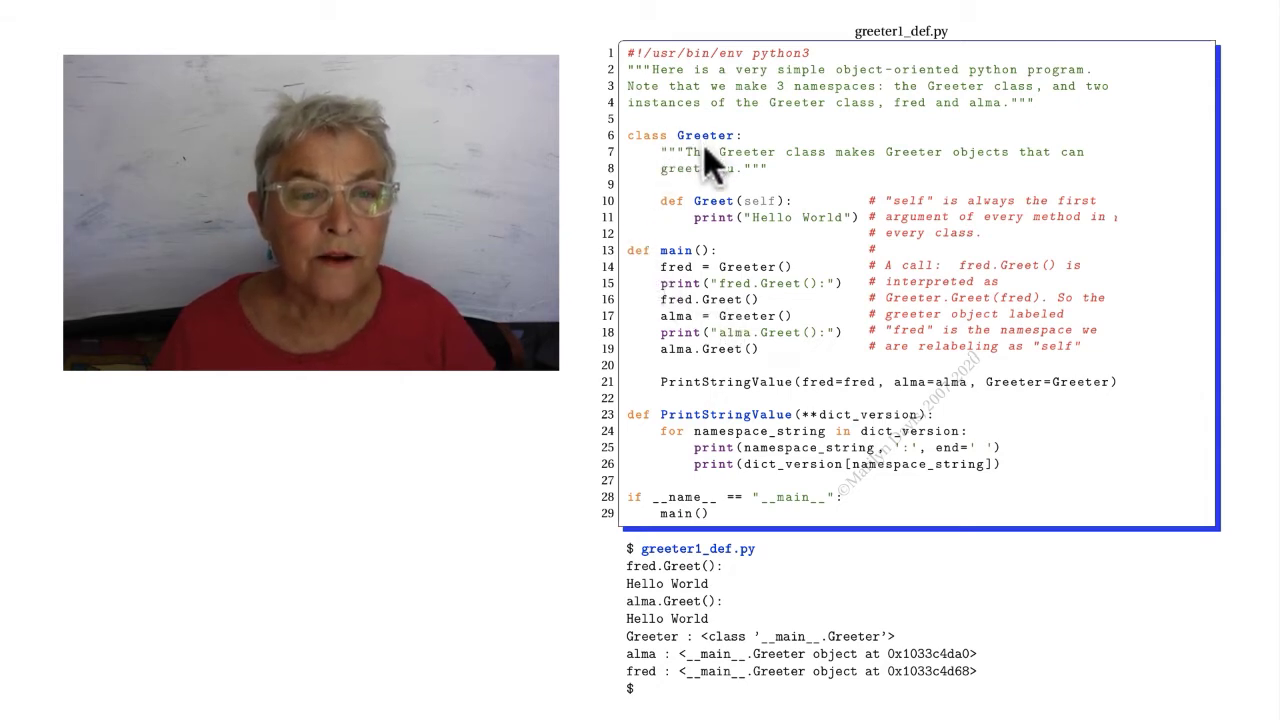
pyautogui.moveTo(710, 225)
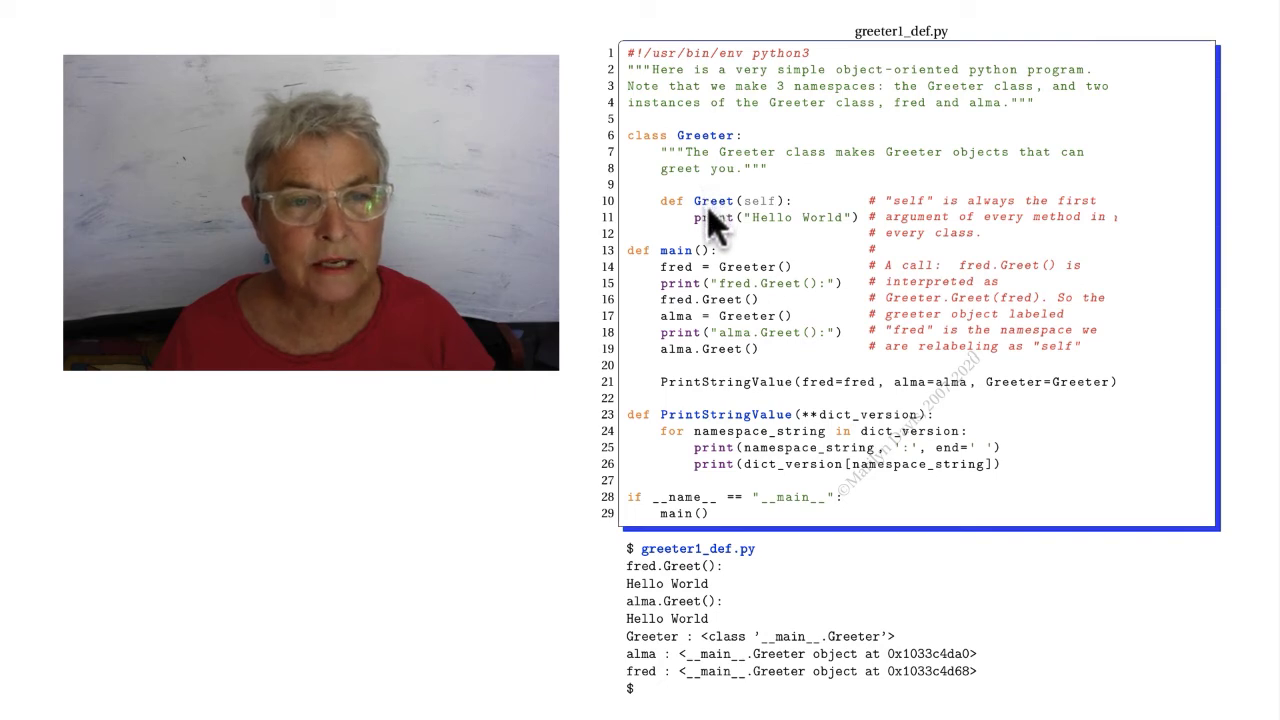
pyautogui.moveTo(725, 255)
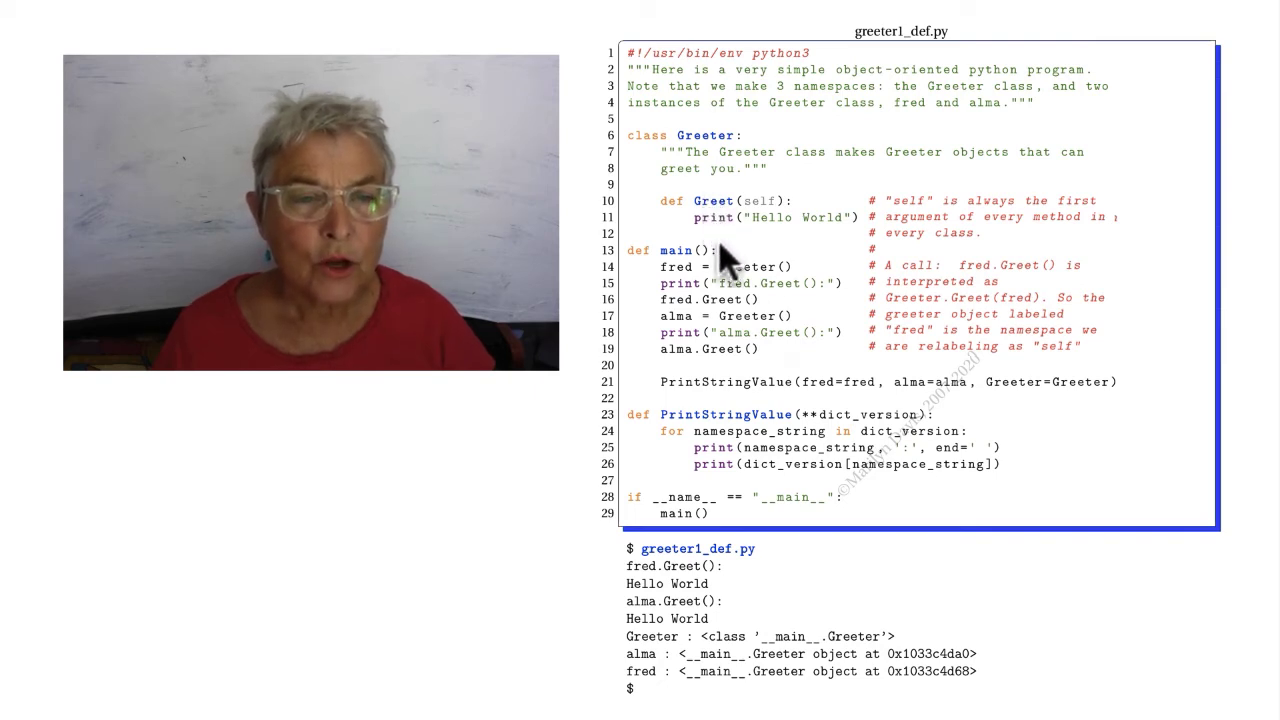
pyautogui.moveTo(710, 300)
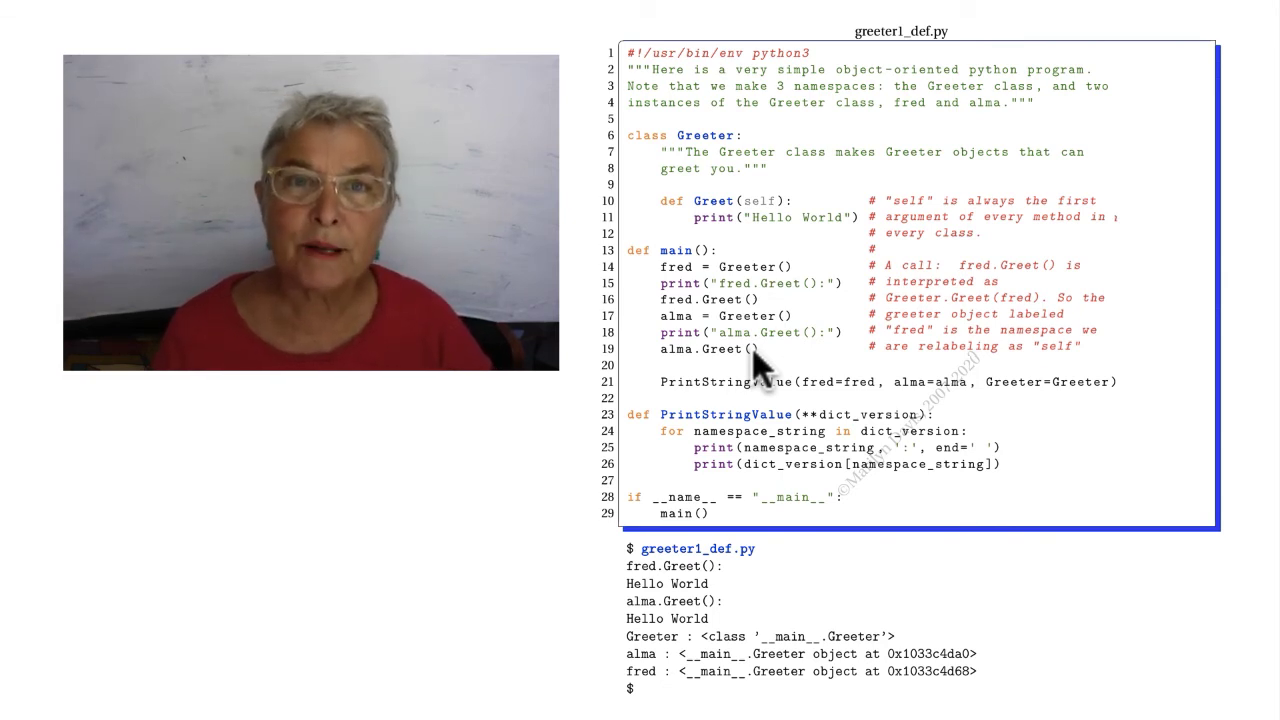
pyautogui.moveTo(765, 378)
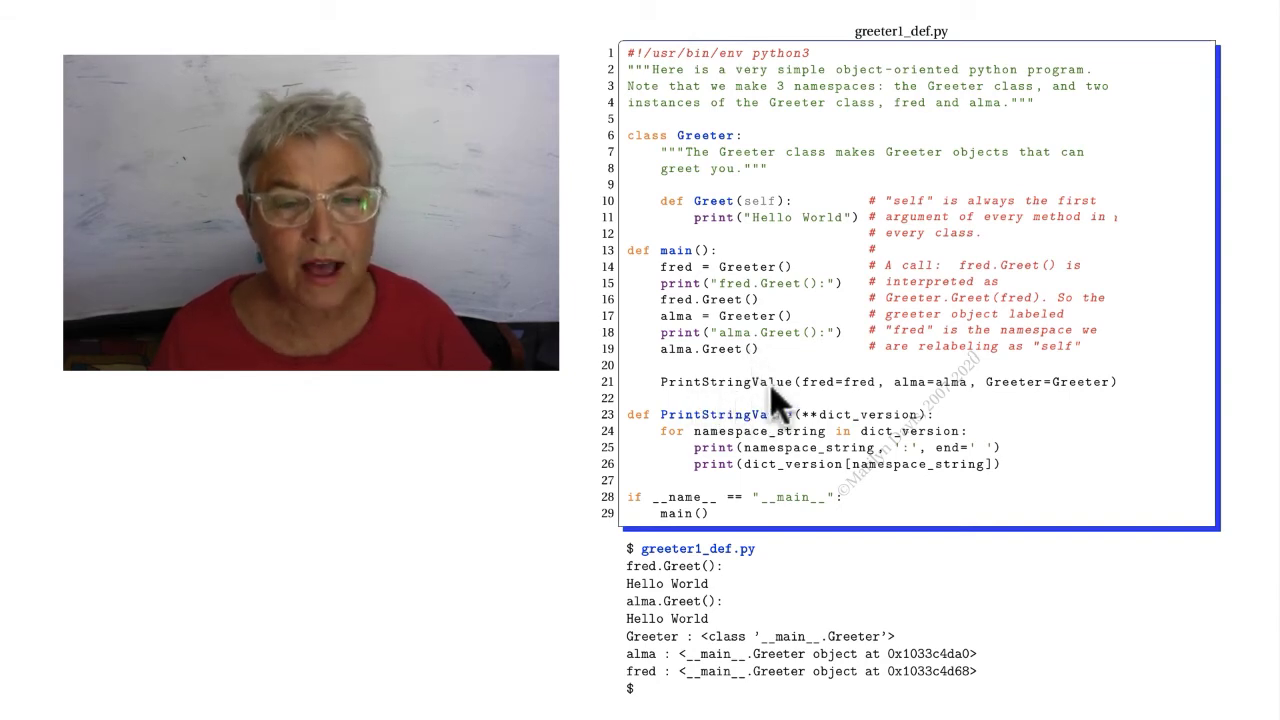
pyautogui.moveTo(855, 400)
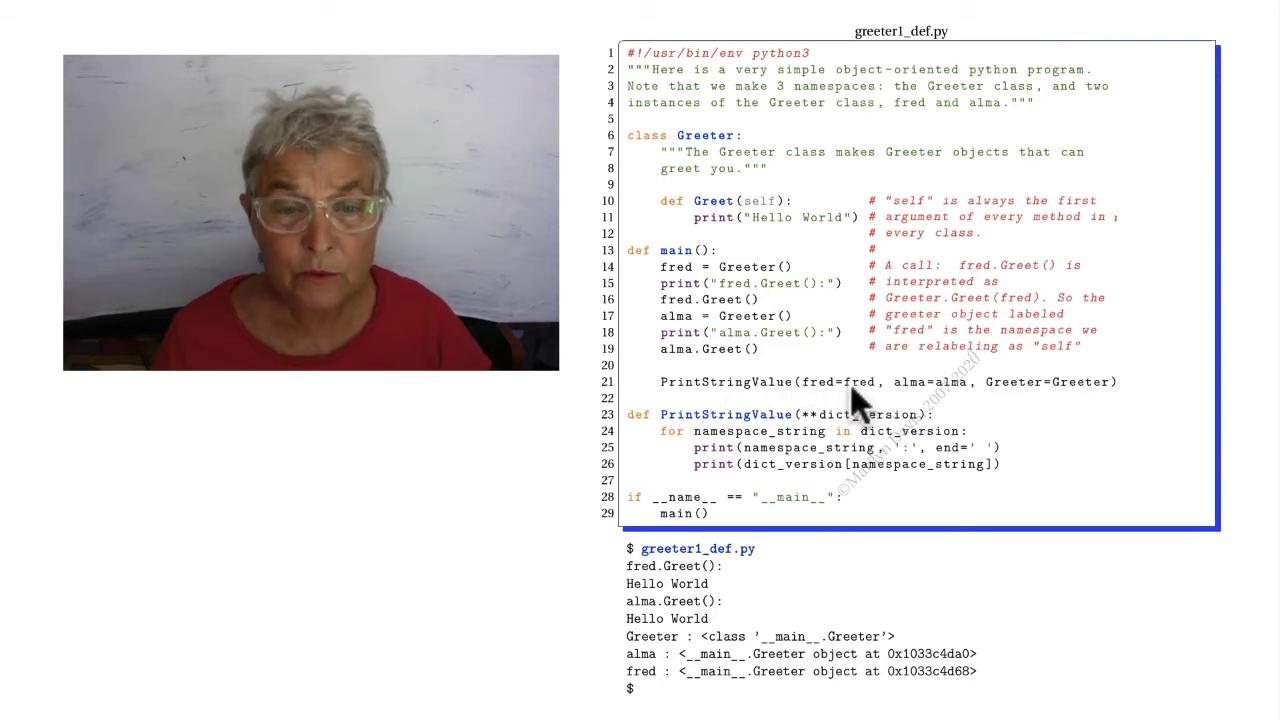
pyautogui.moveTo(970, 405)
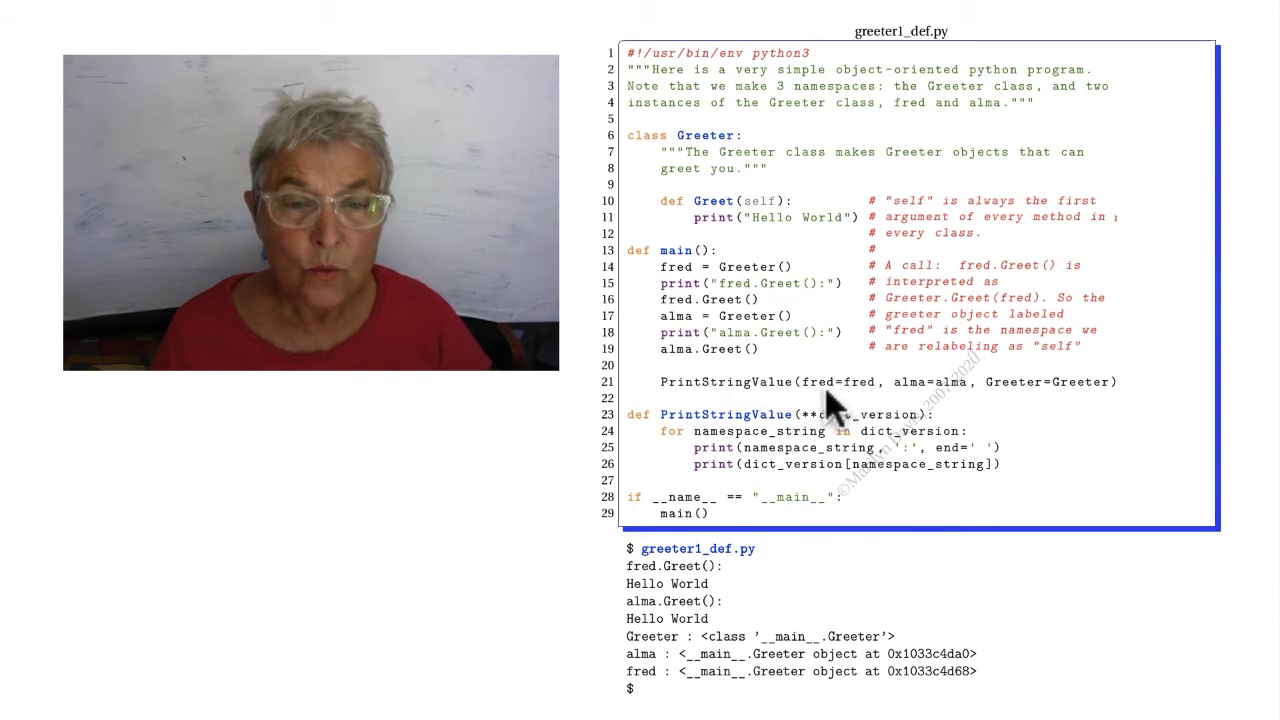
pyautogui.moveTo(1050, 415)
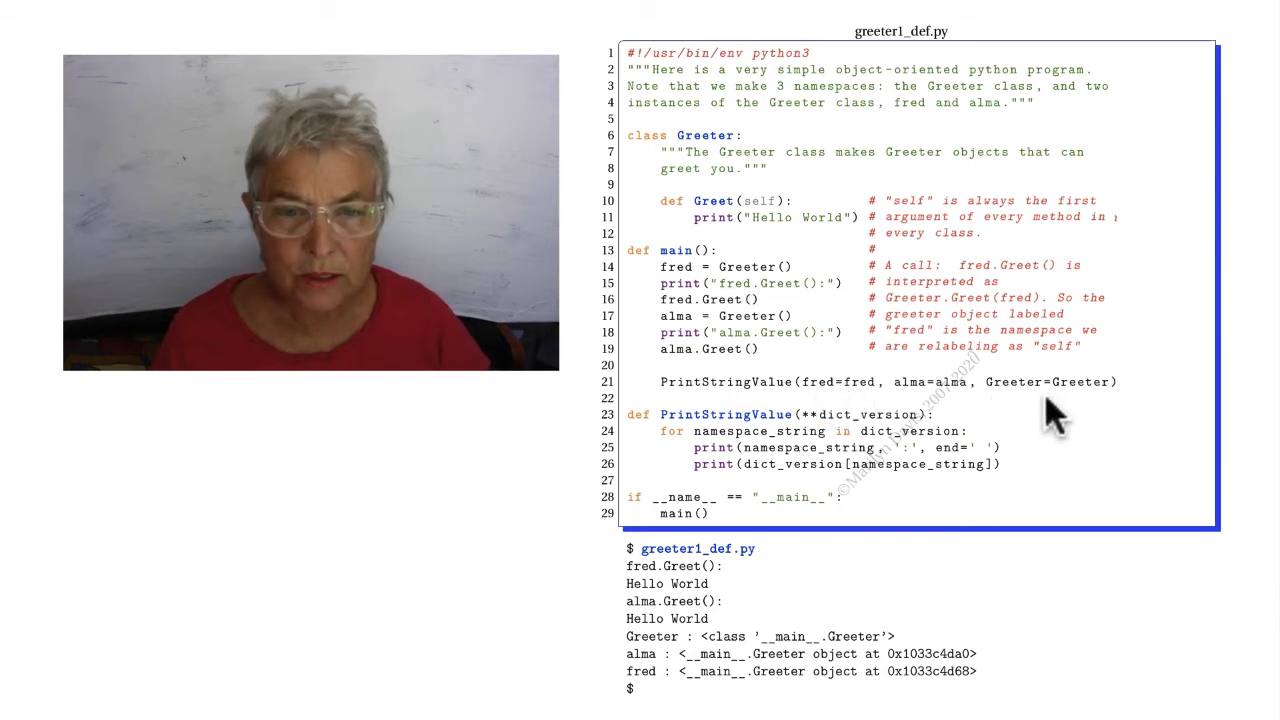
pyautogui.moveTo(845, 437)
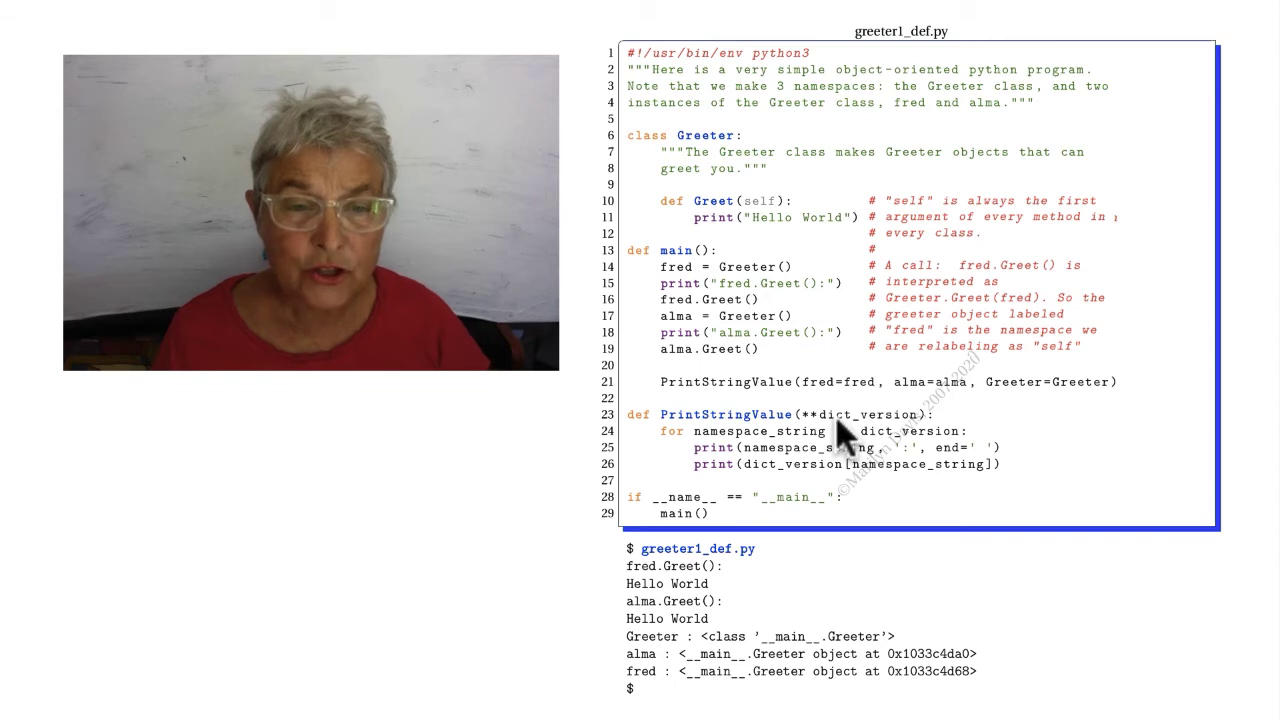
pyautogui.moveTo(915, 402)
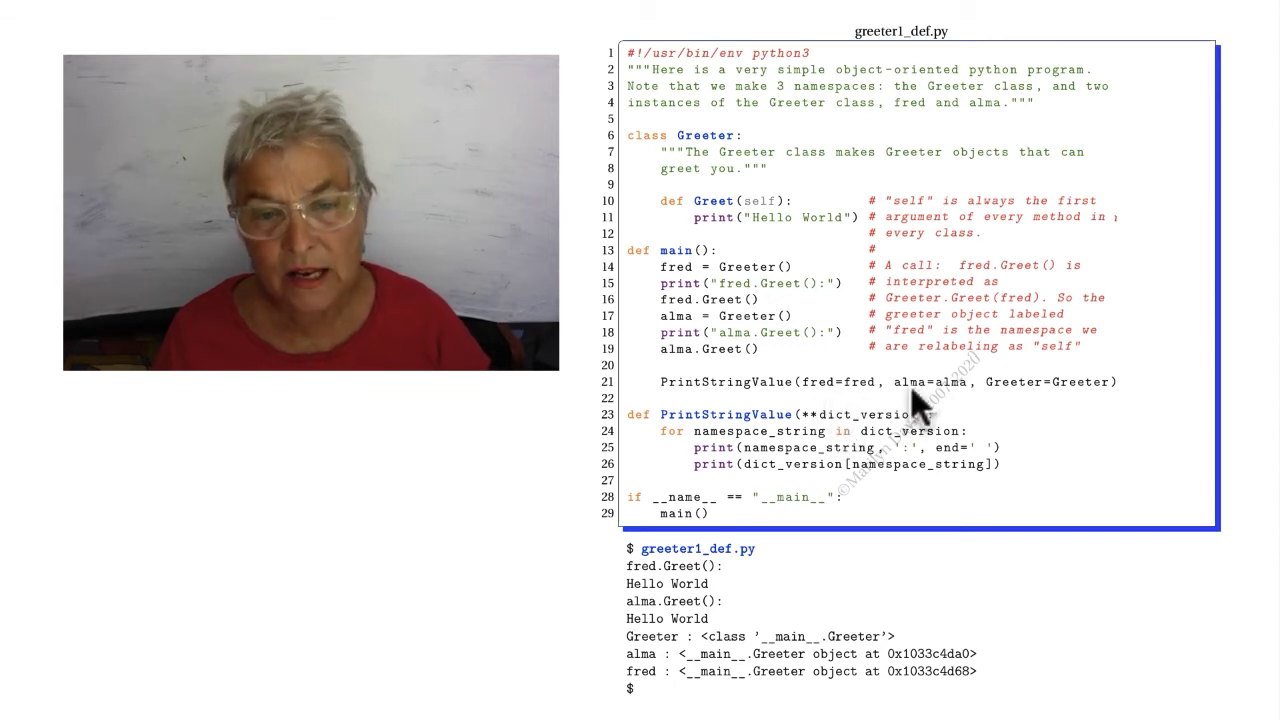
pyautogui.moveTo(1030, 400)
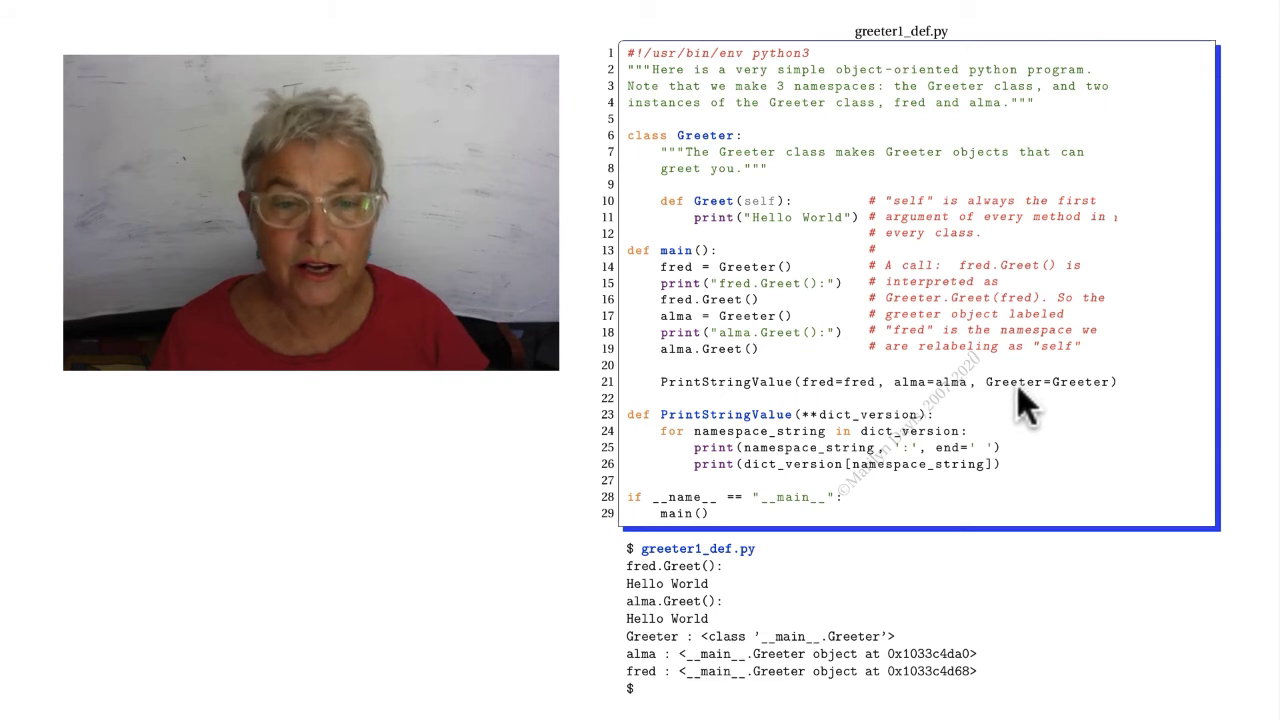
pyautogui.moveTo(855, 405)
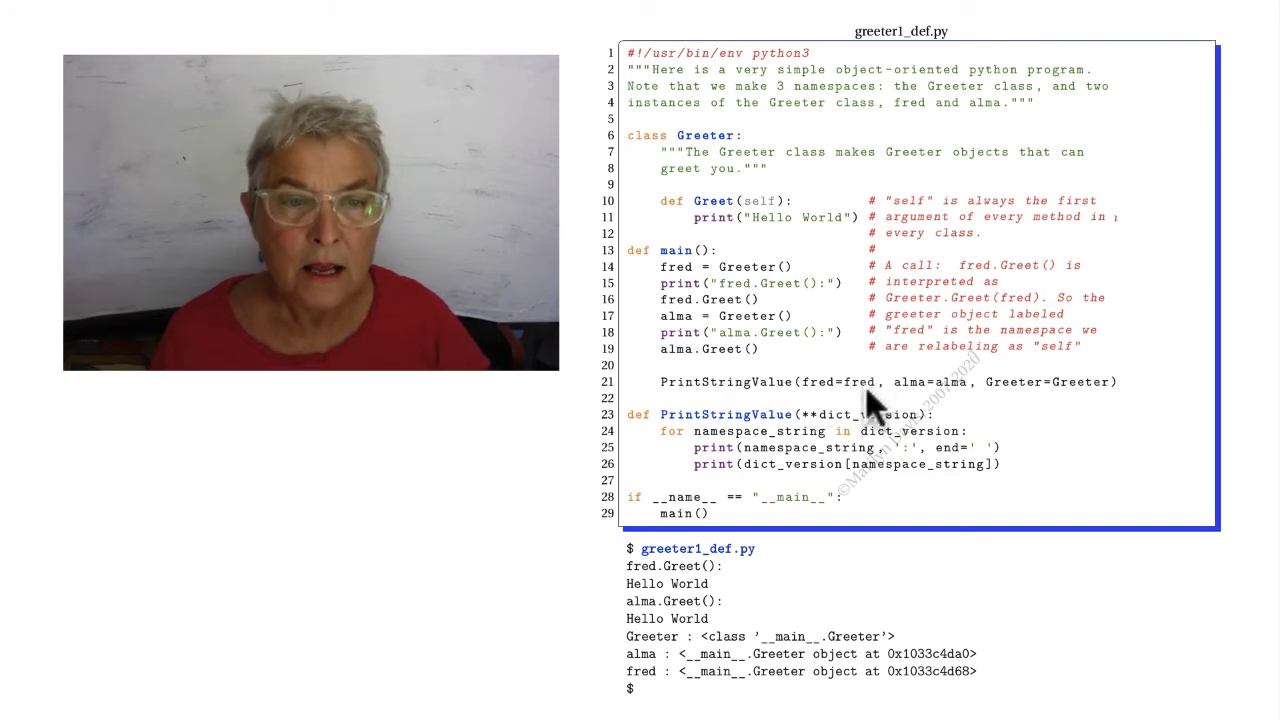
pyautogui.moveTo(760, 285)
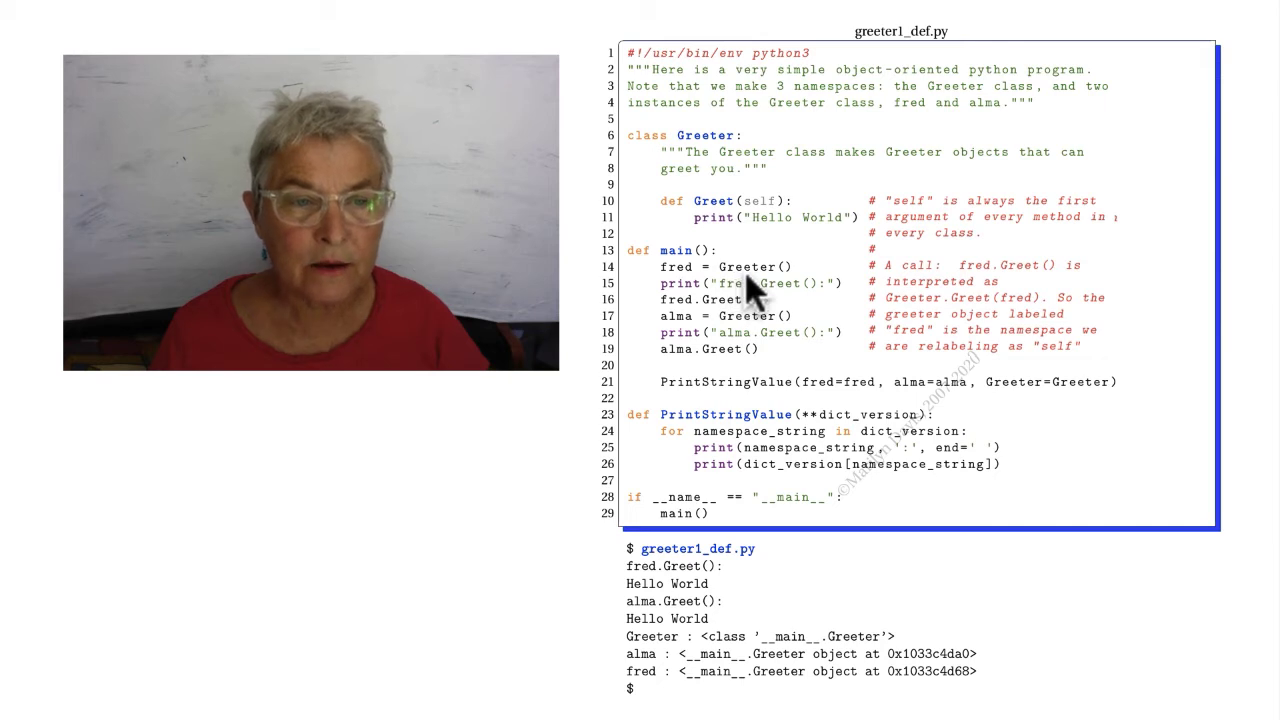
pyautogui.moveTo(862, 400)
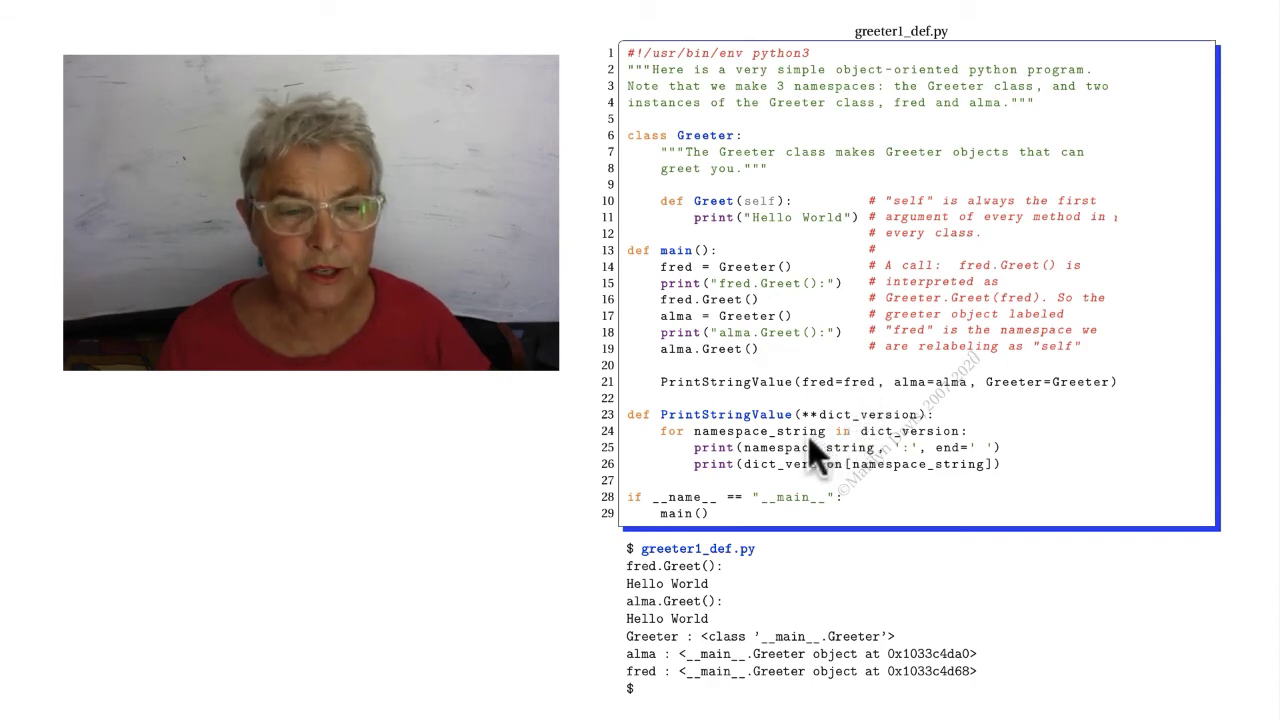
pyautogui.moveTo(920, 460)
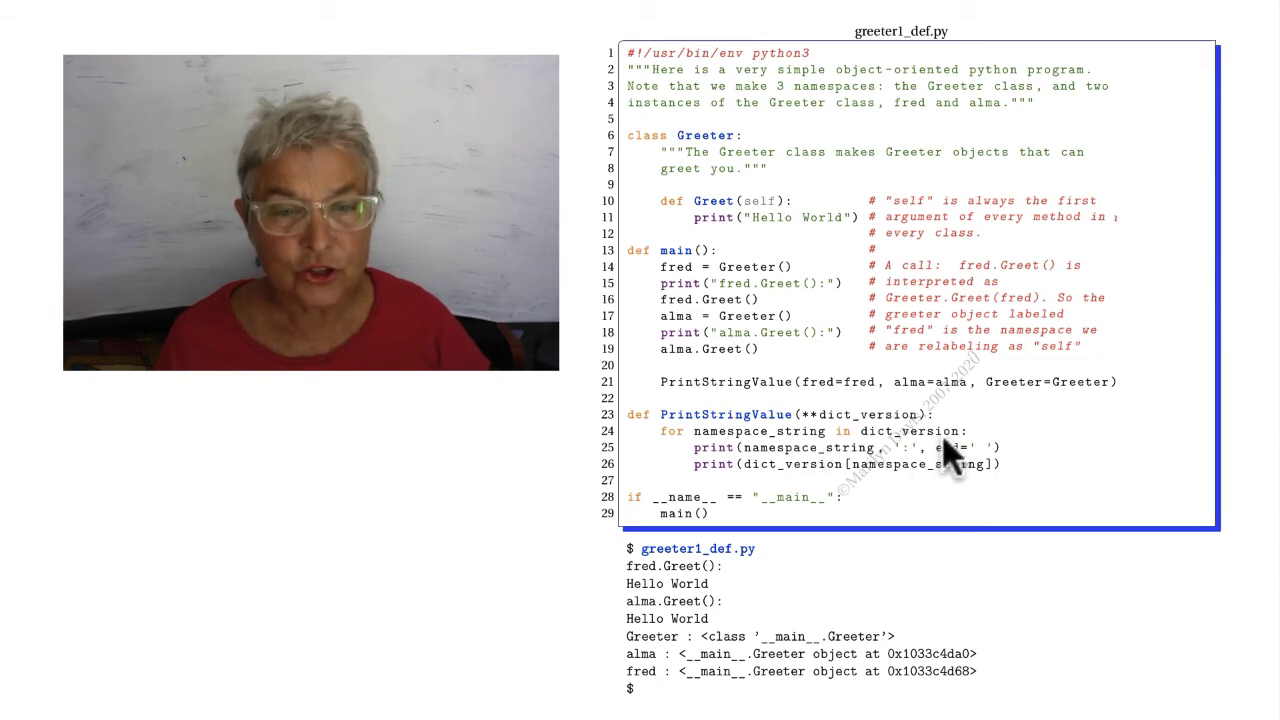
pyautogui.moveTo(890, 455)
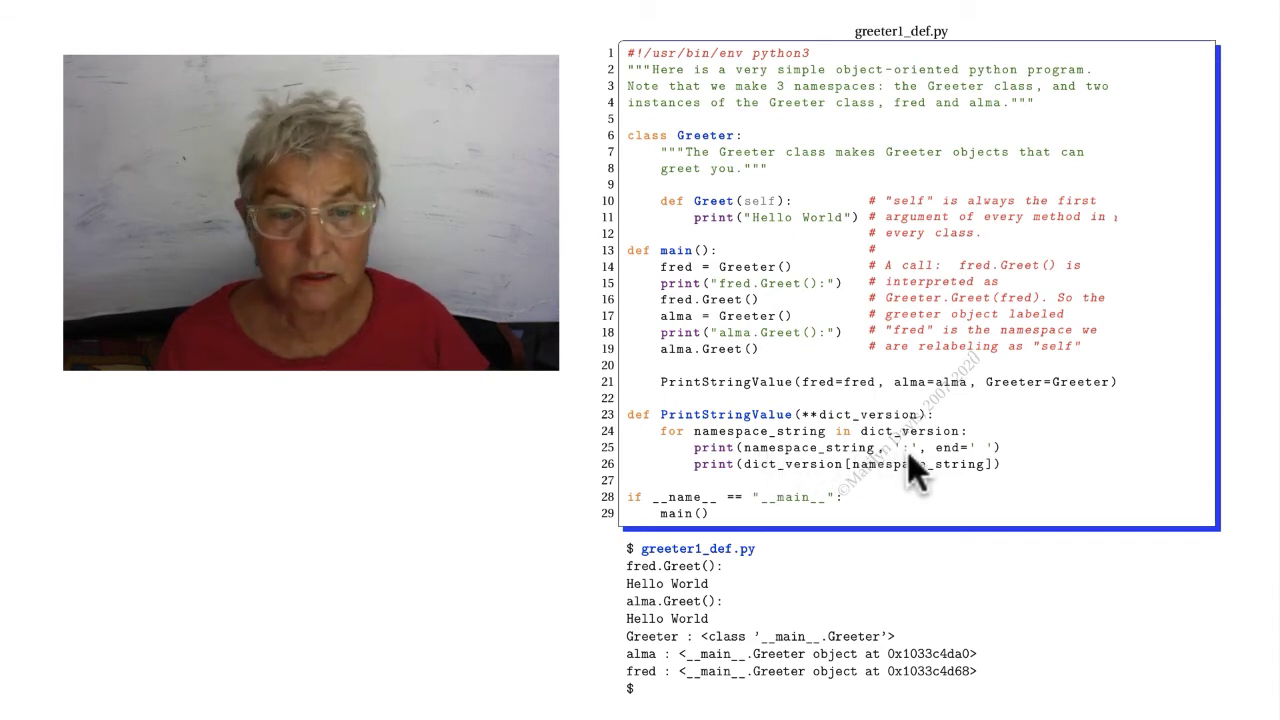
pyautogui.moveTo(990, 475)
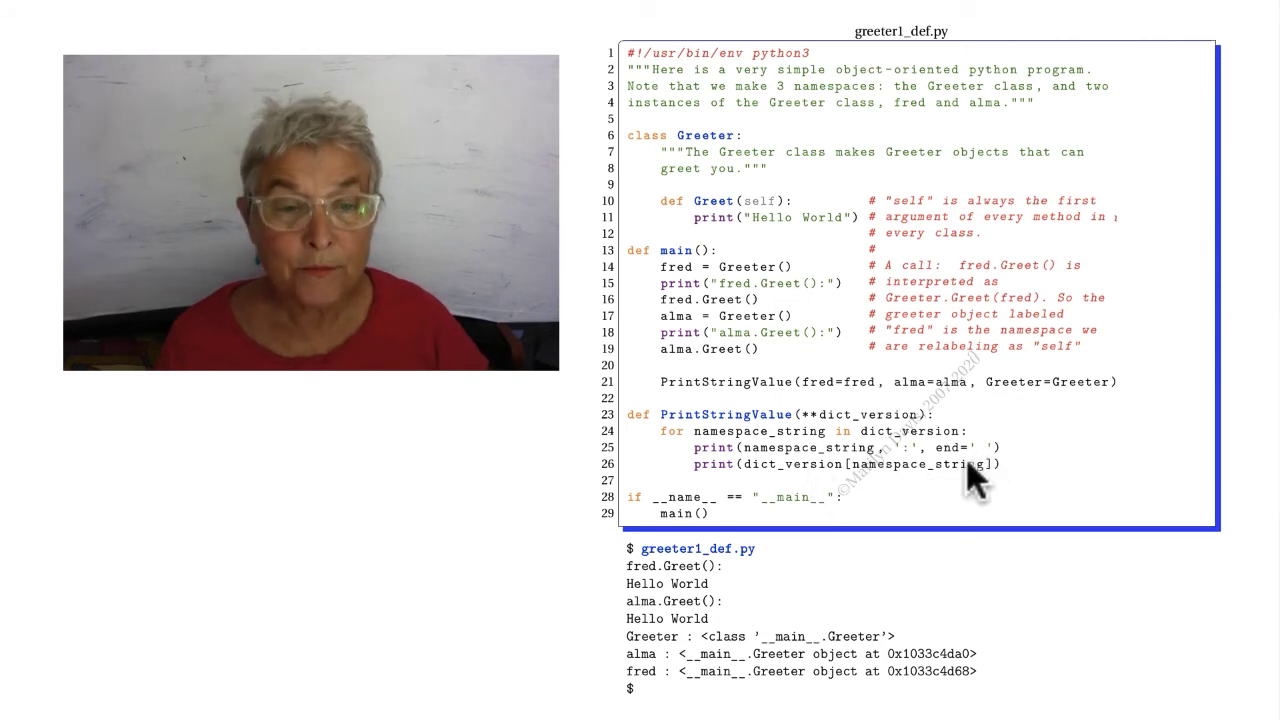
pyautogui.moveTo(905, 495)
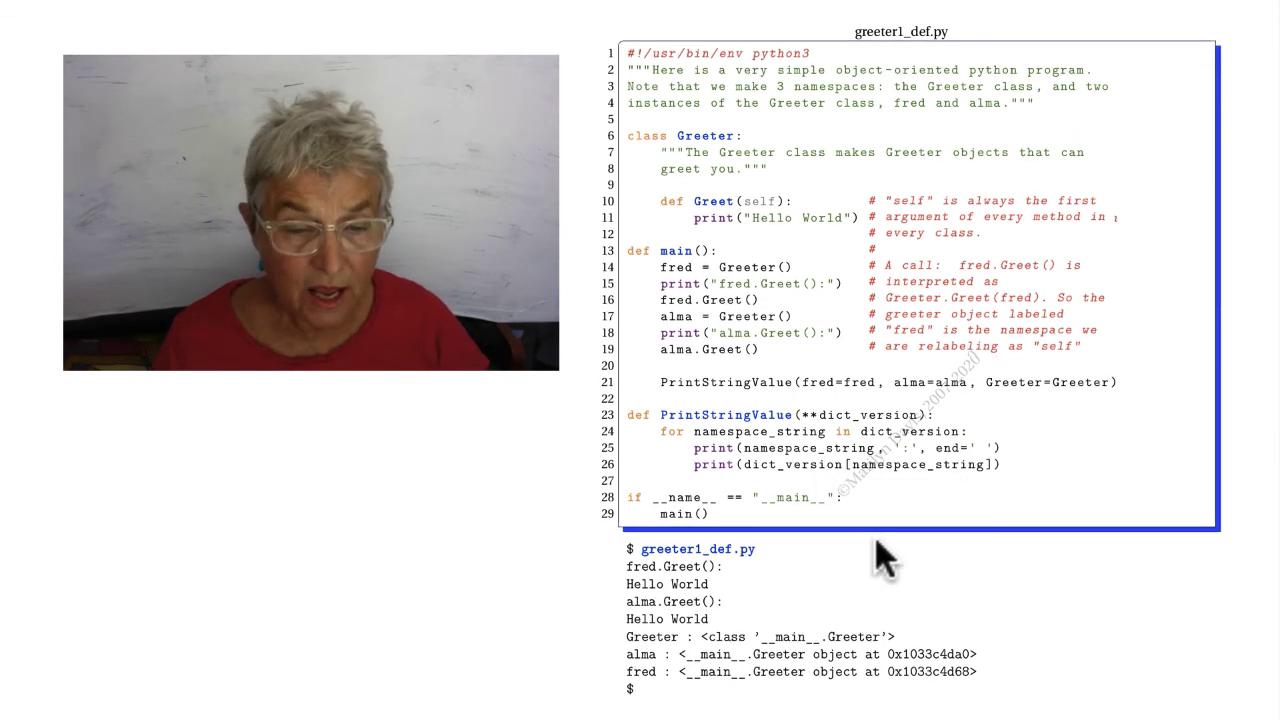
pyautogui.moveTo(690, 655)
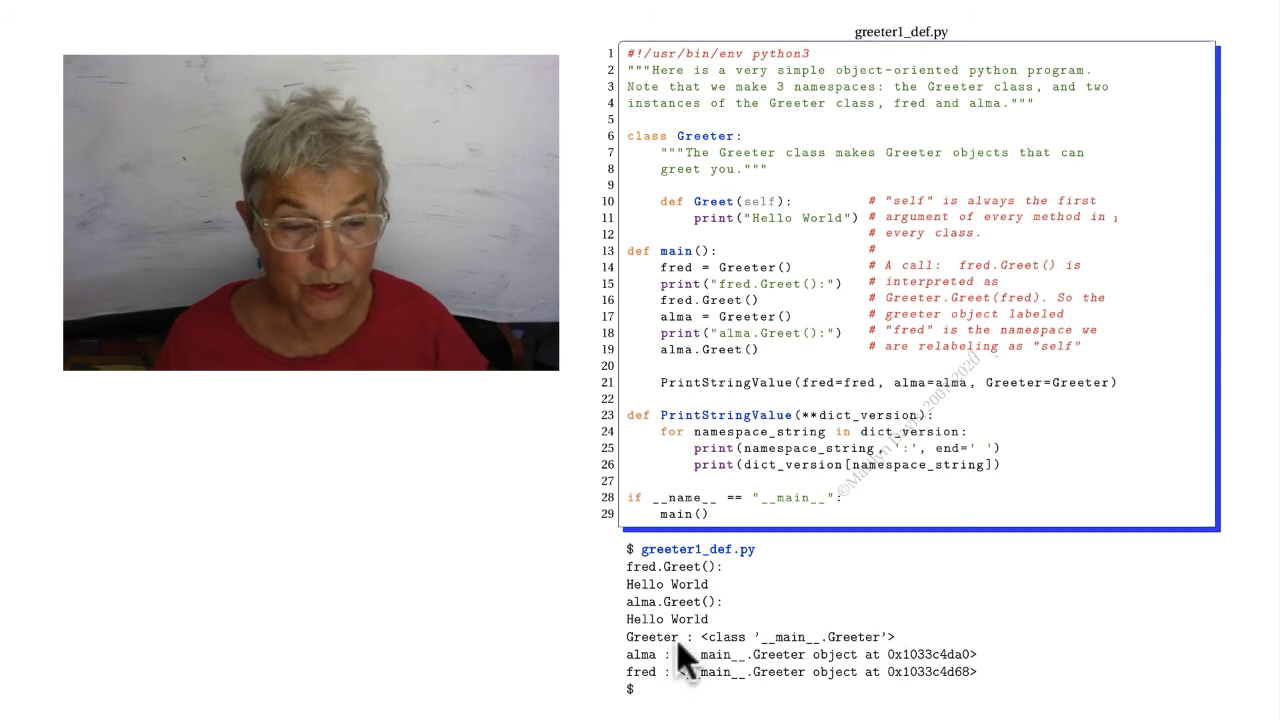
pyautogui.moveTo(738, 658)
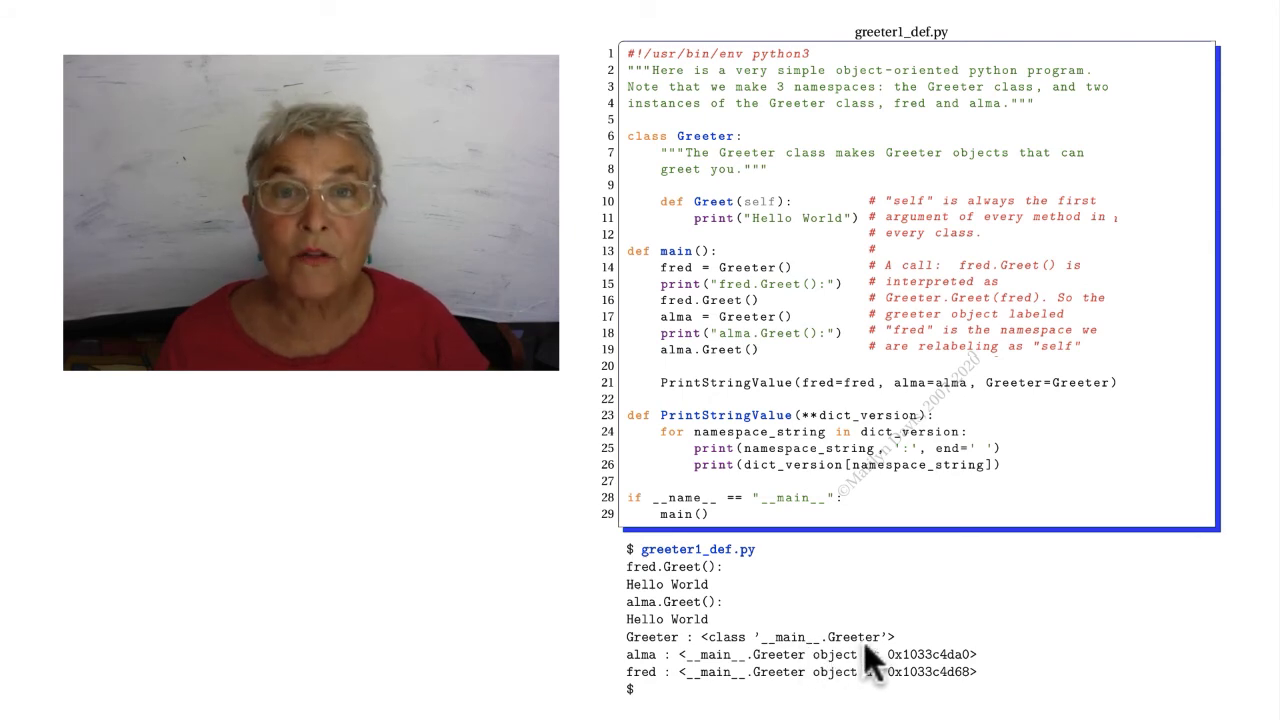
pyautogui.moveTo(762, 672)
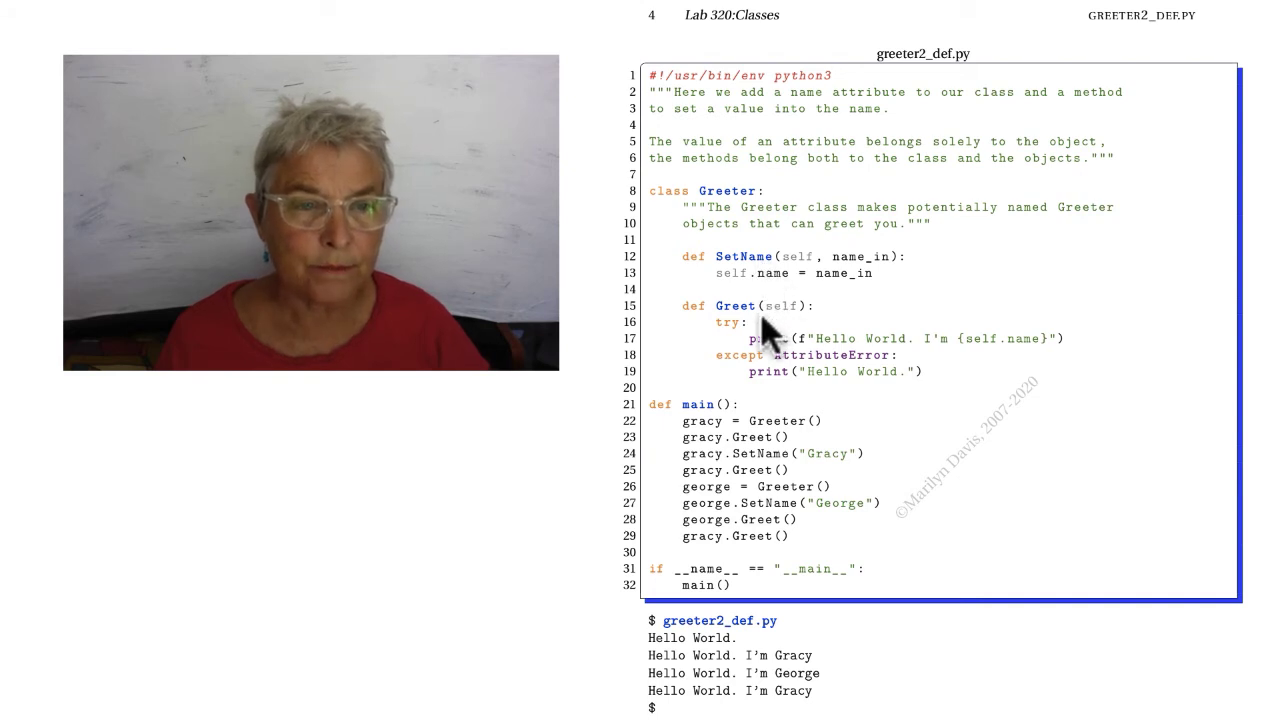
pyautogui.moveTo(780, 435)
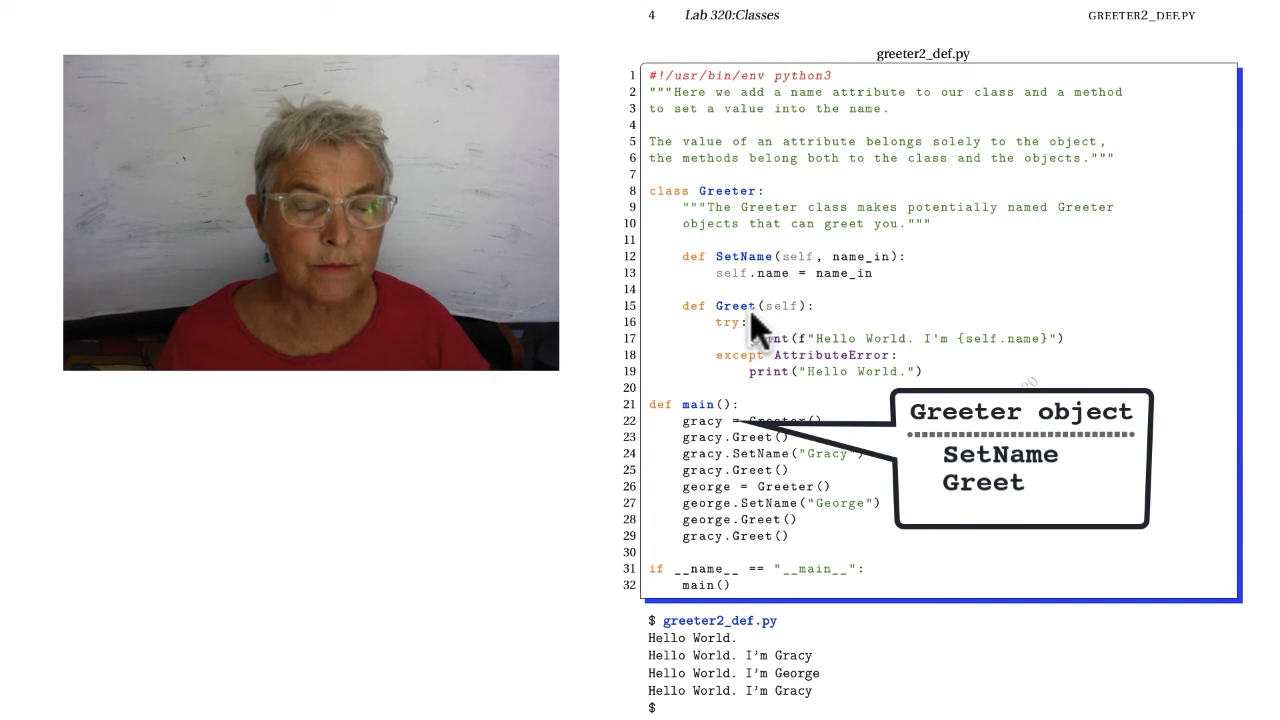
pyautogui.moveTo(785, 460)
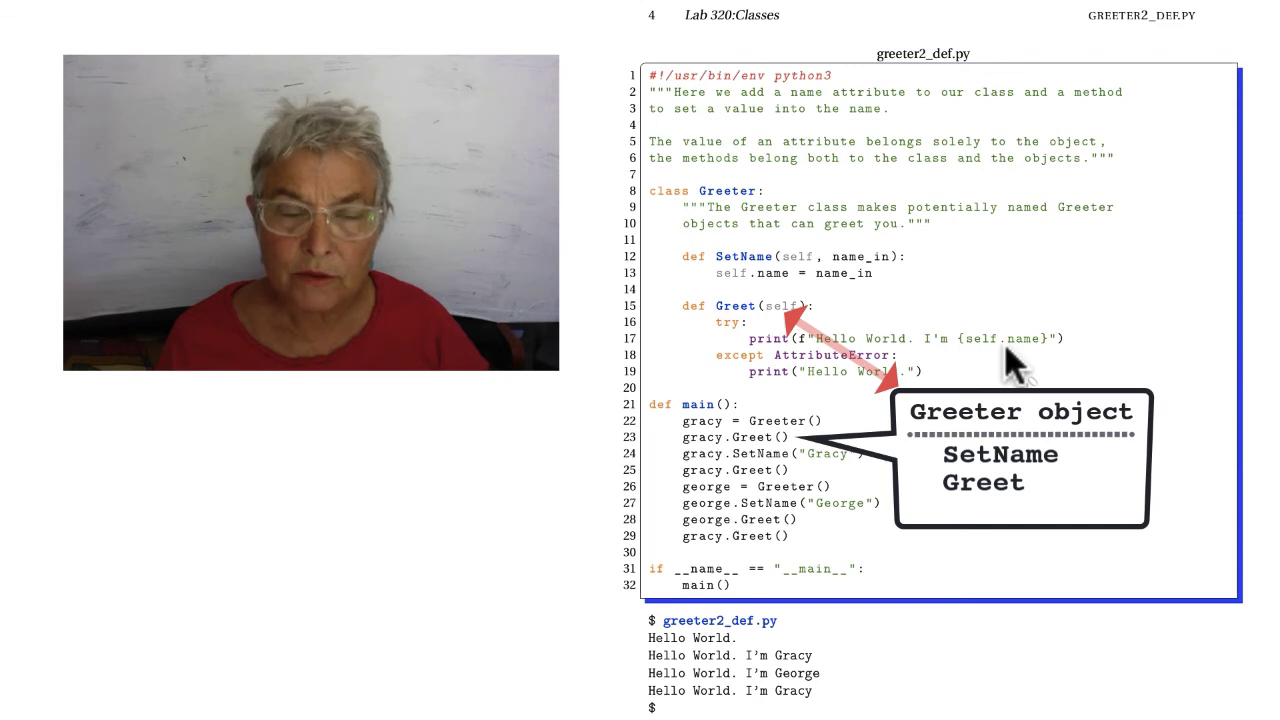
pyautogui.moveTo(850, 400)
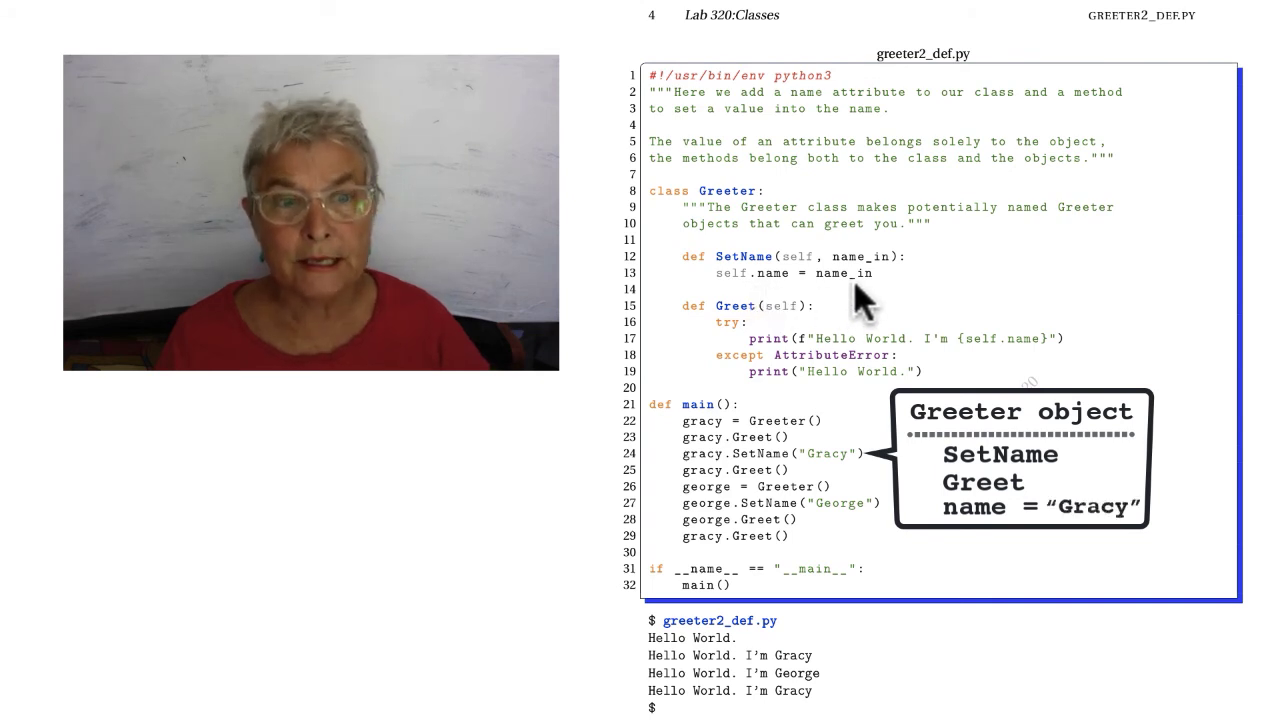
pyautogui.moveTo(843, 458)
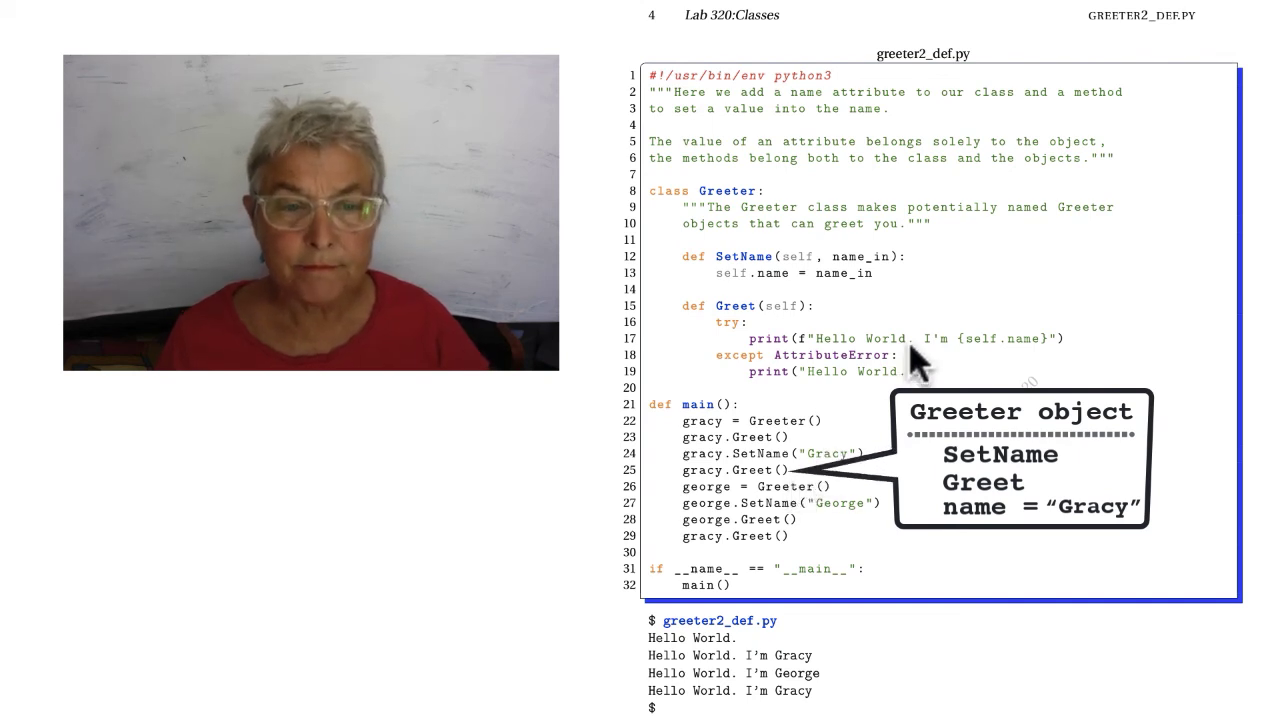
pyautogui.moveTo(820, 510)
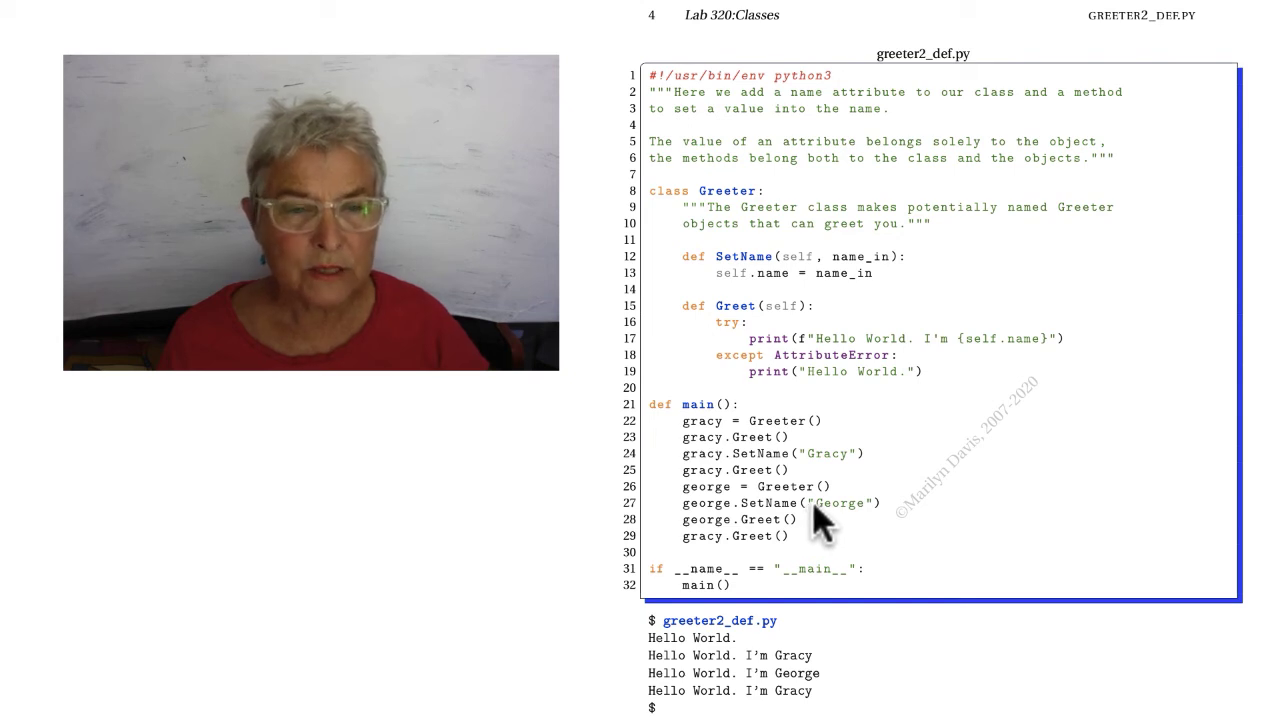
pyautogui.moveTo(965, 385)
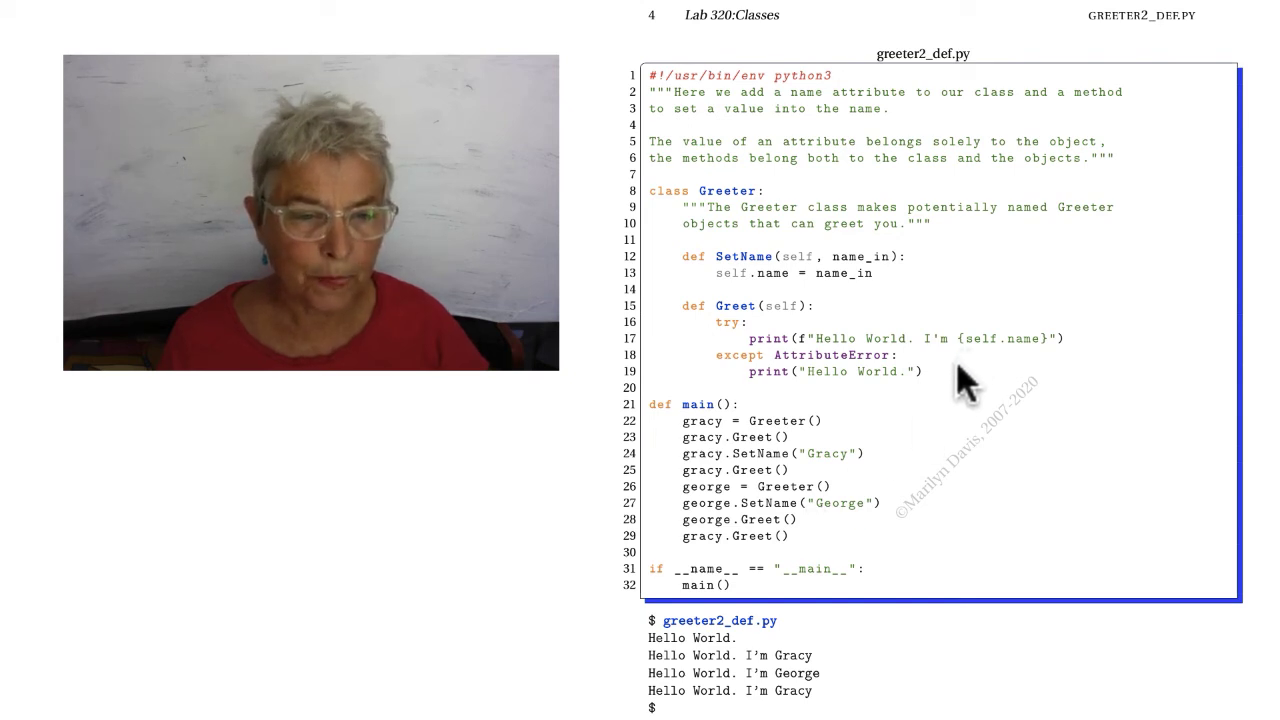
pyautogui.moveTo(920, 470)
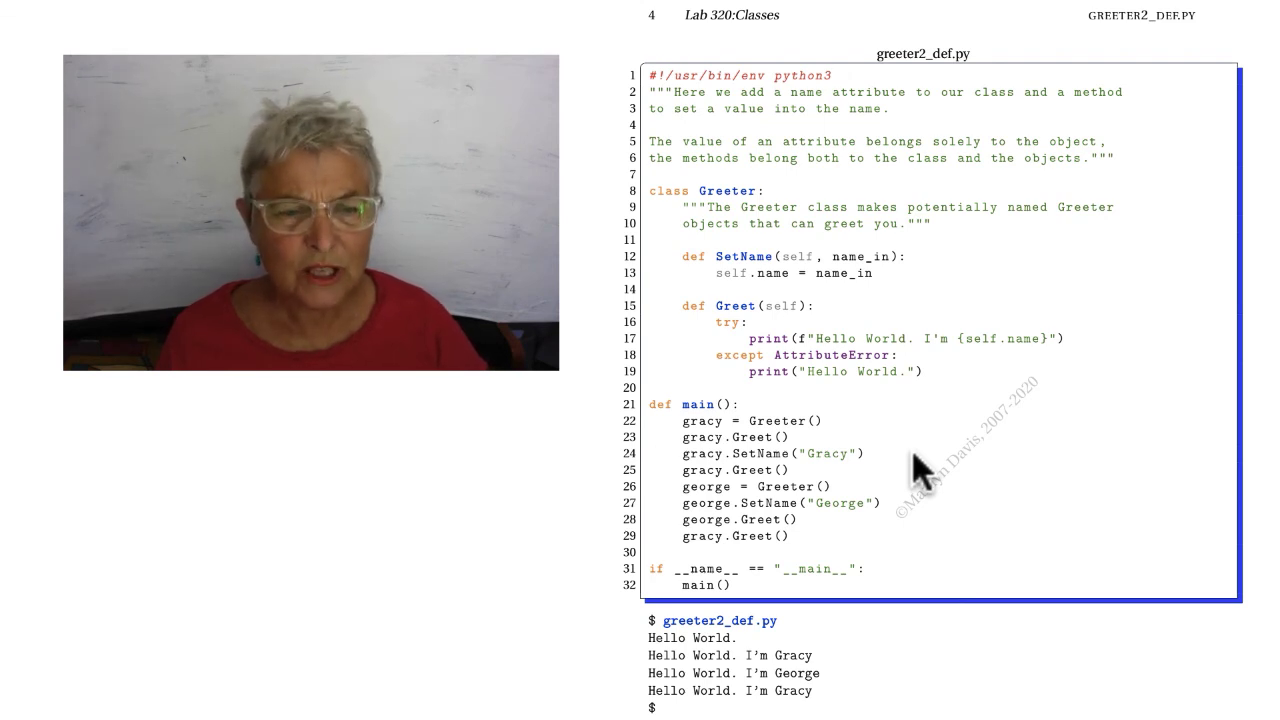
pyautogui.moveTo(765, 215)
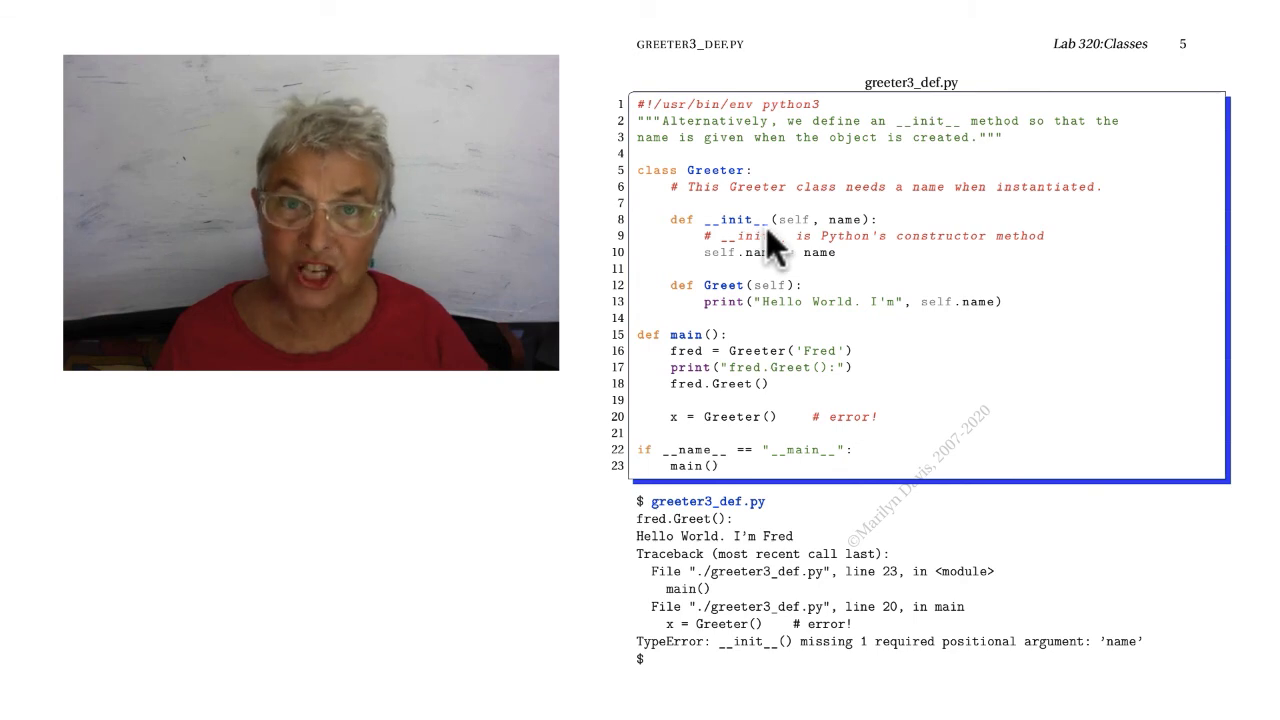
pyautogui.moveTo(770, 325)
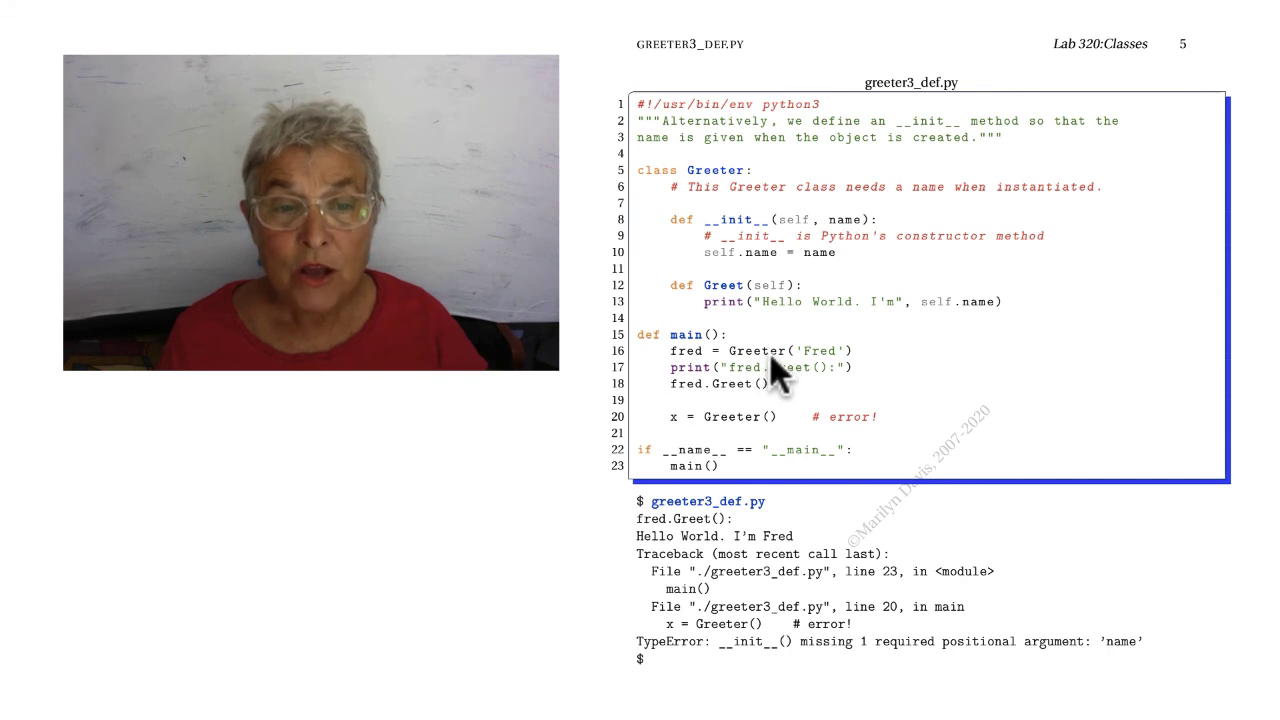
pyautogui.moveTo(895, 371)
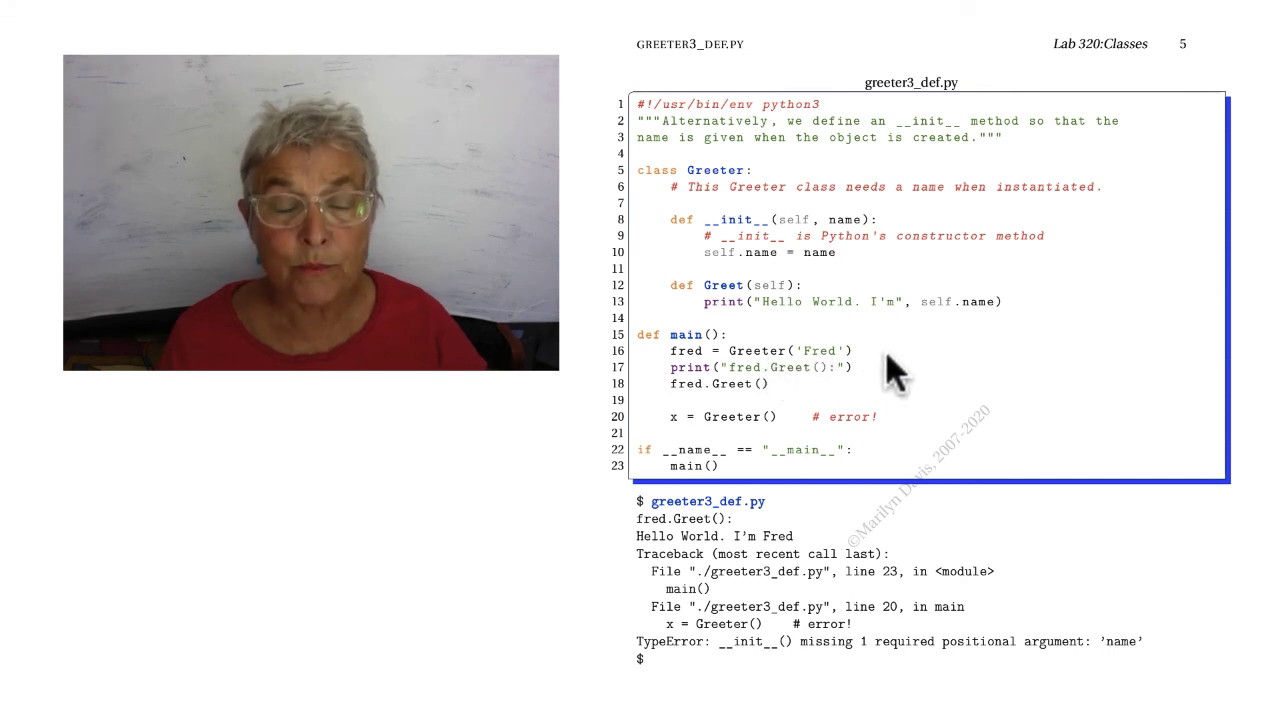
pyautogui.moveTo(850, 240)
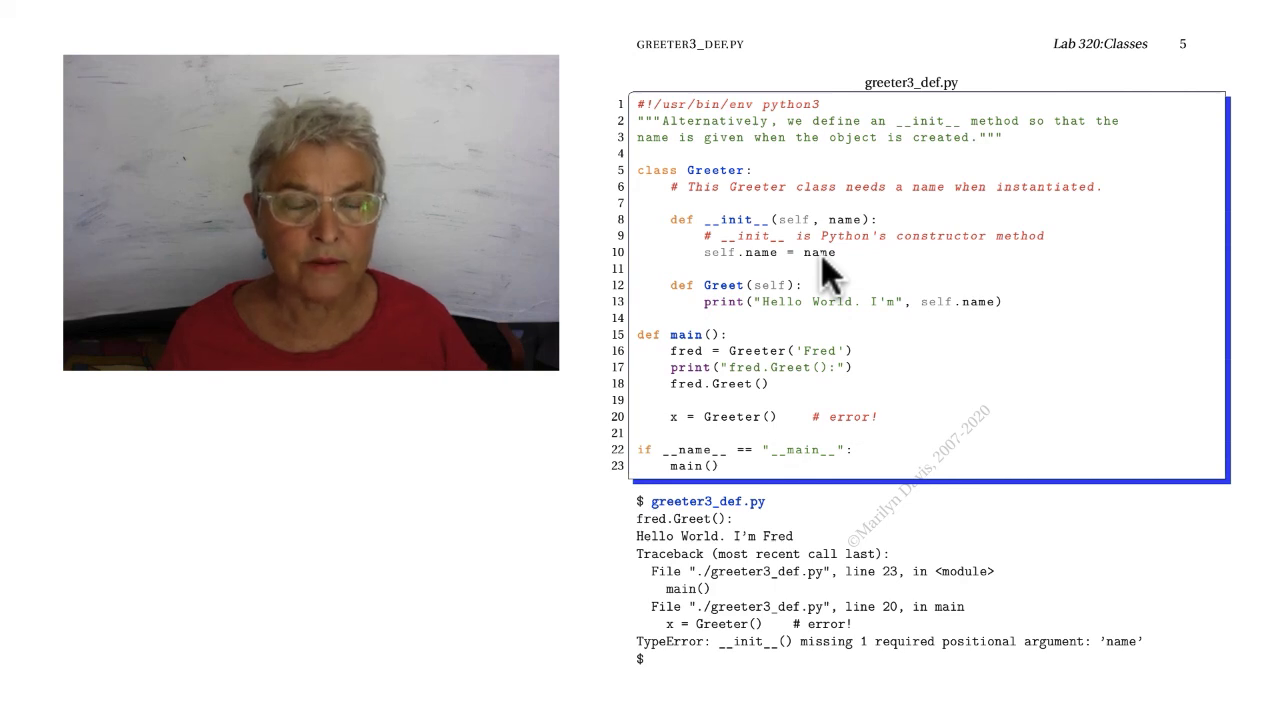
pyautogui.moveTo(820, 330)
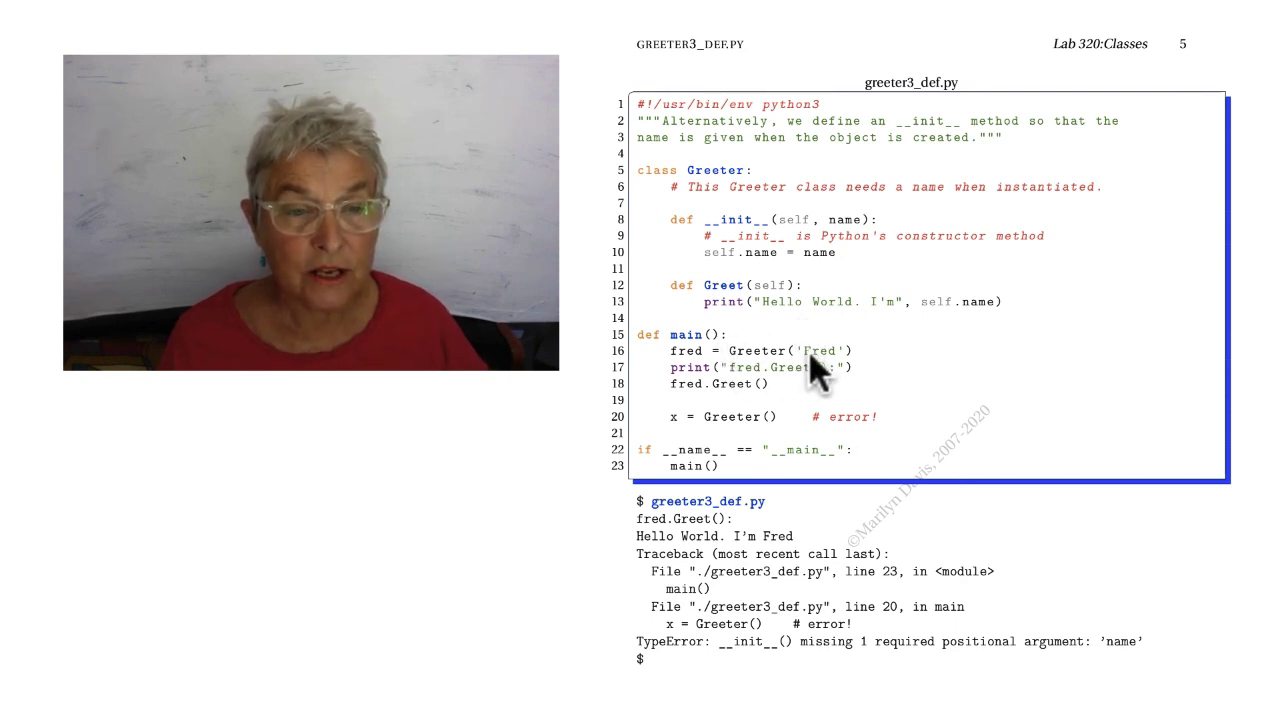
pyautogui.moveTo(793, 388)
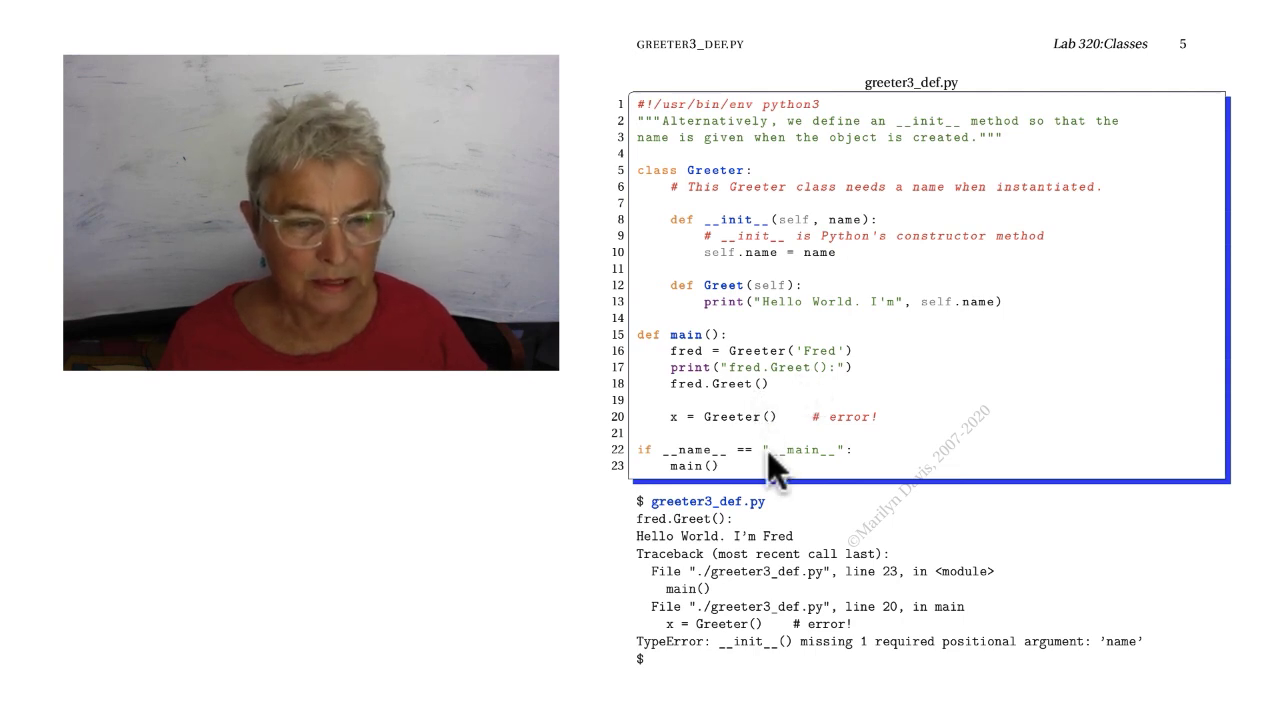
pyautogui.moveTo(795, 520)
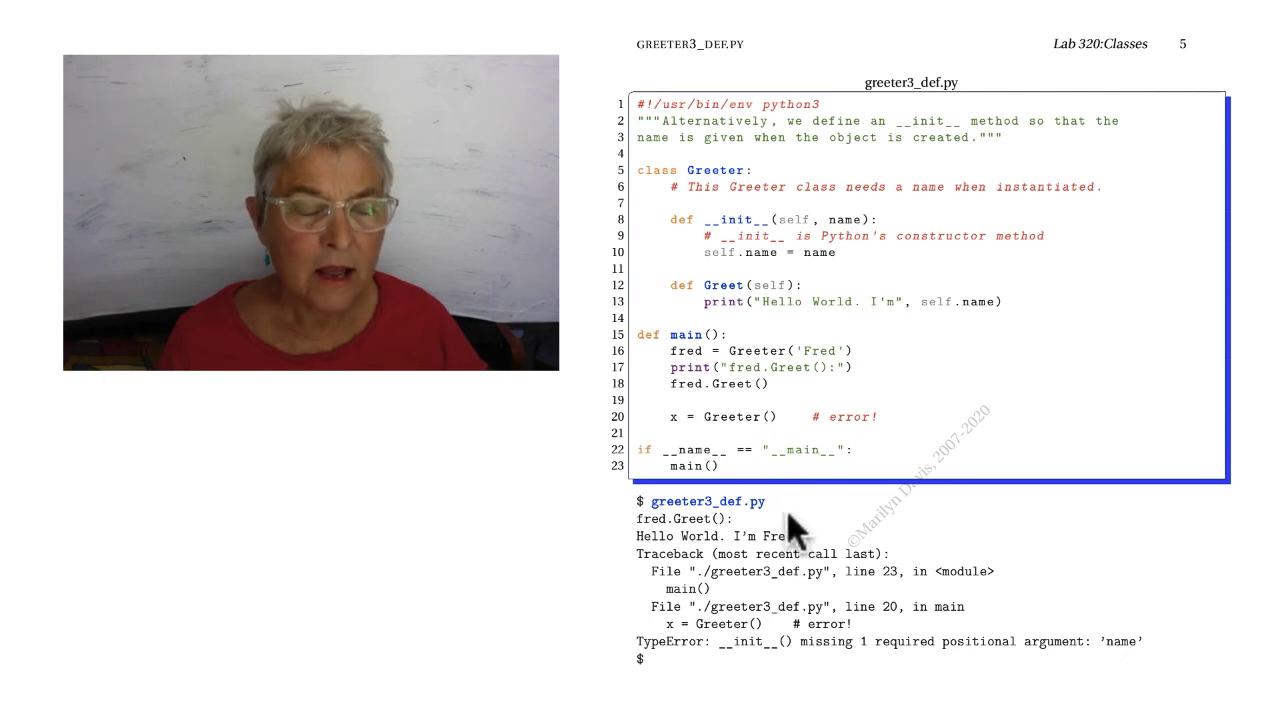
pyautogui.moveTo(770, 440)
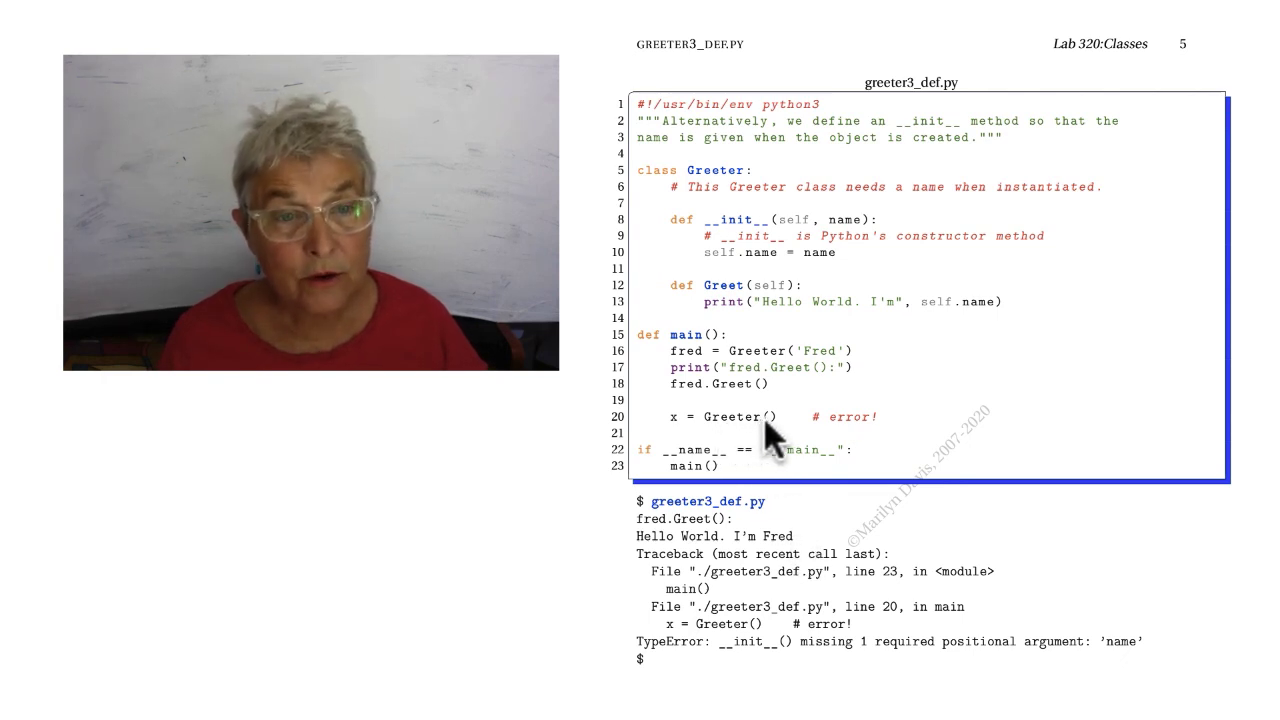
pyautogui.moveTo(855, 245)
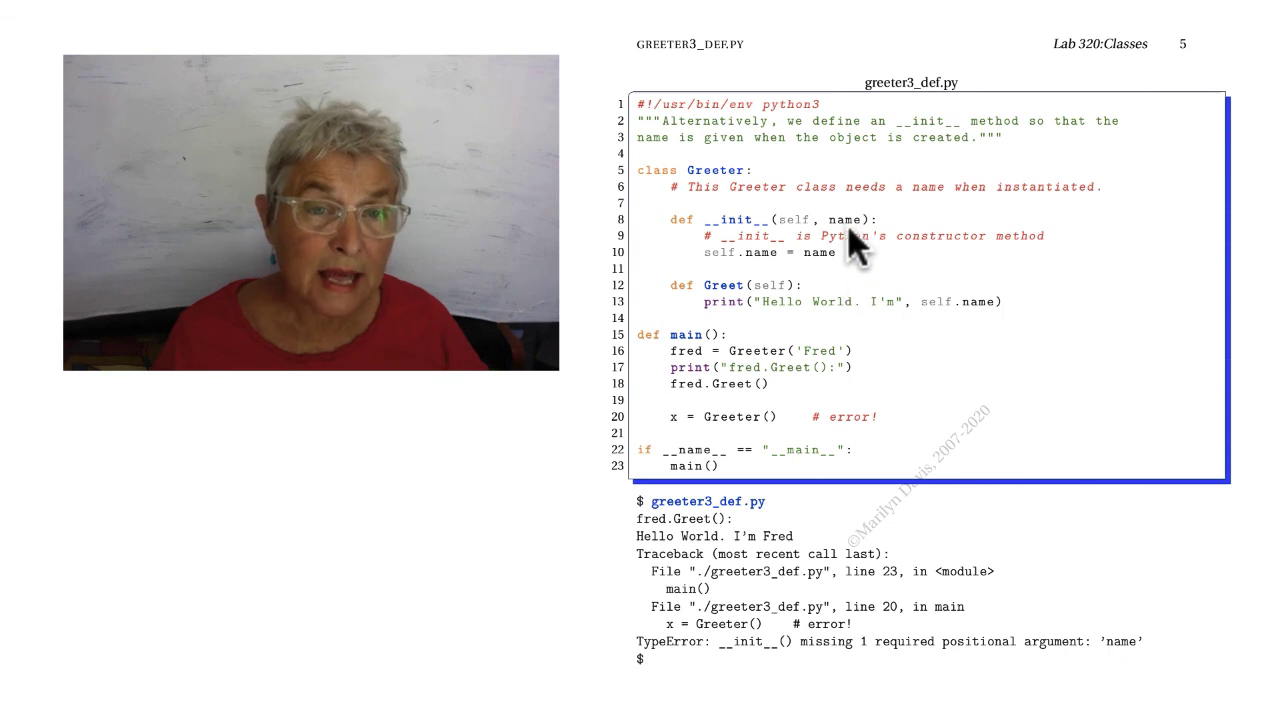
pyautogui.moveTo(780, 425)
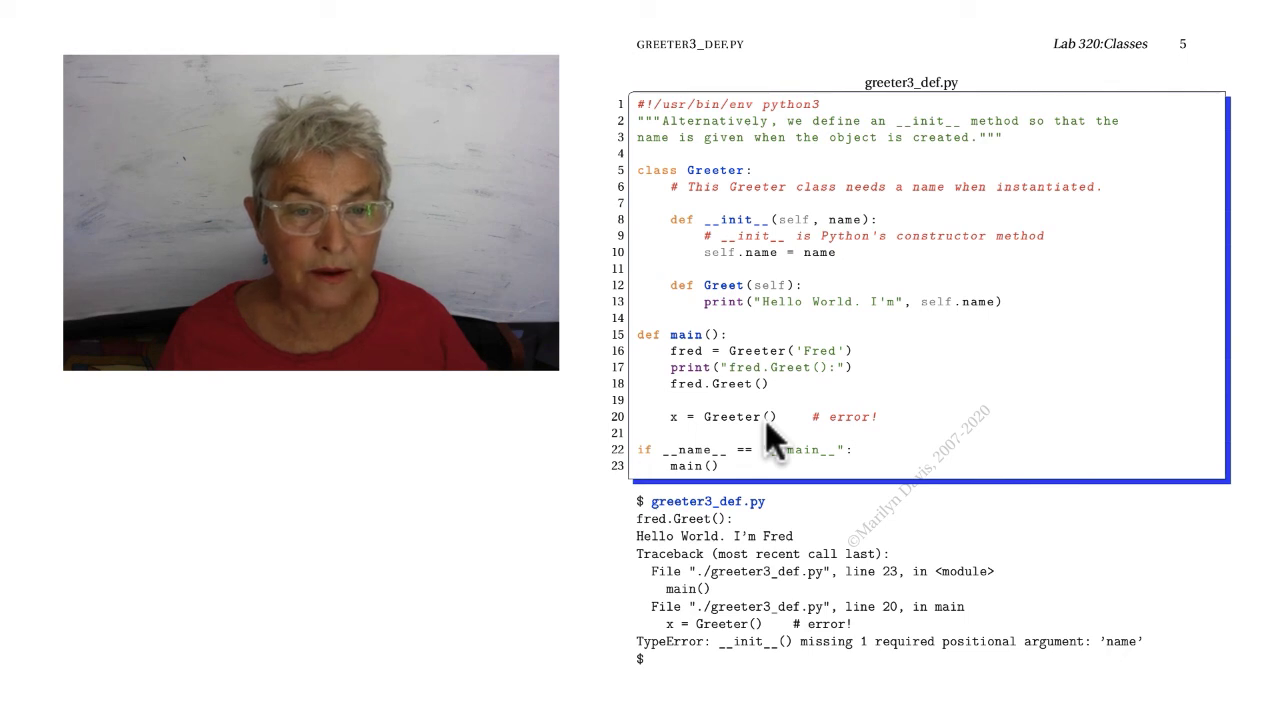
pyautogui.moveTo(778, 440)
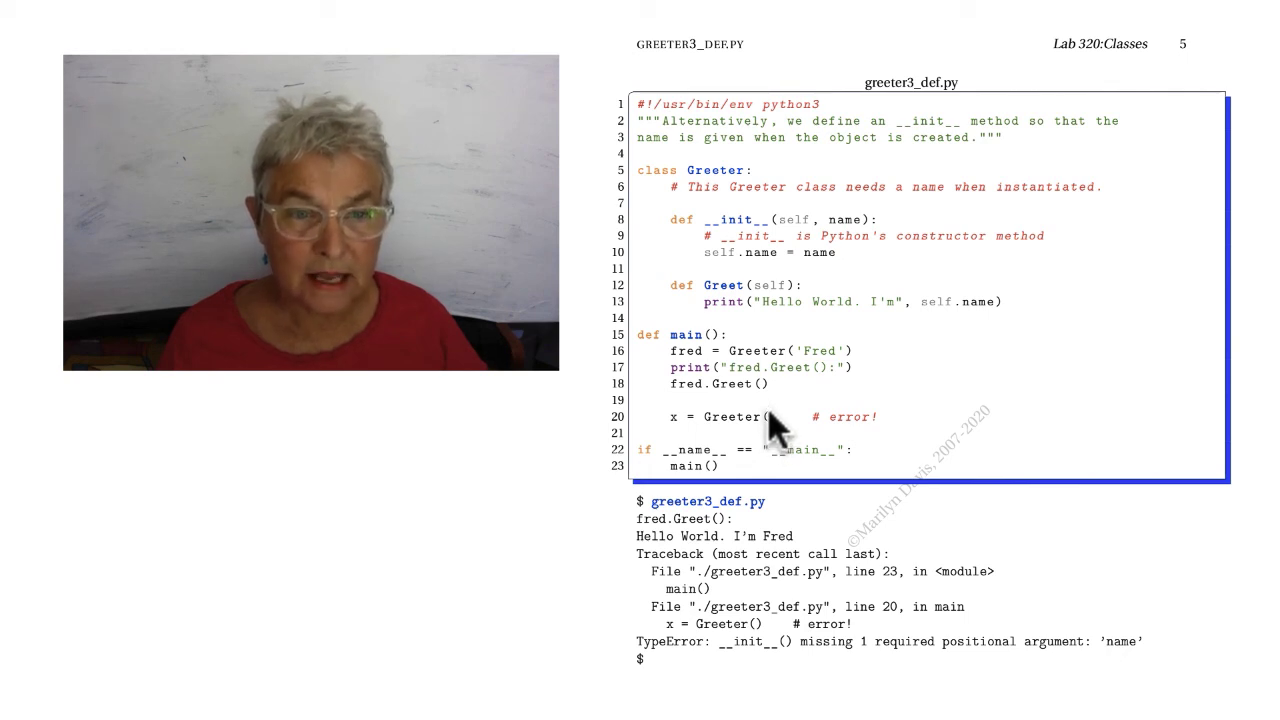
pyautogui.moveTo(805, 235)
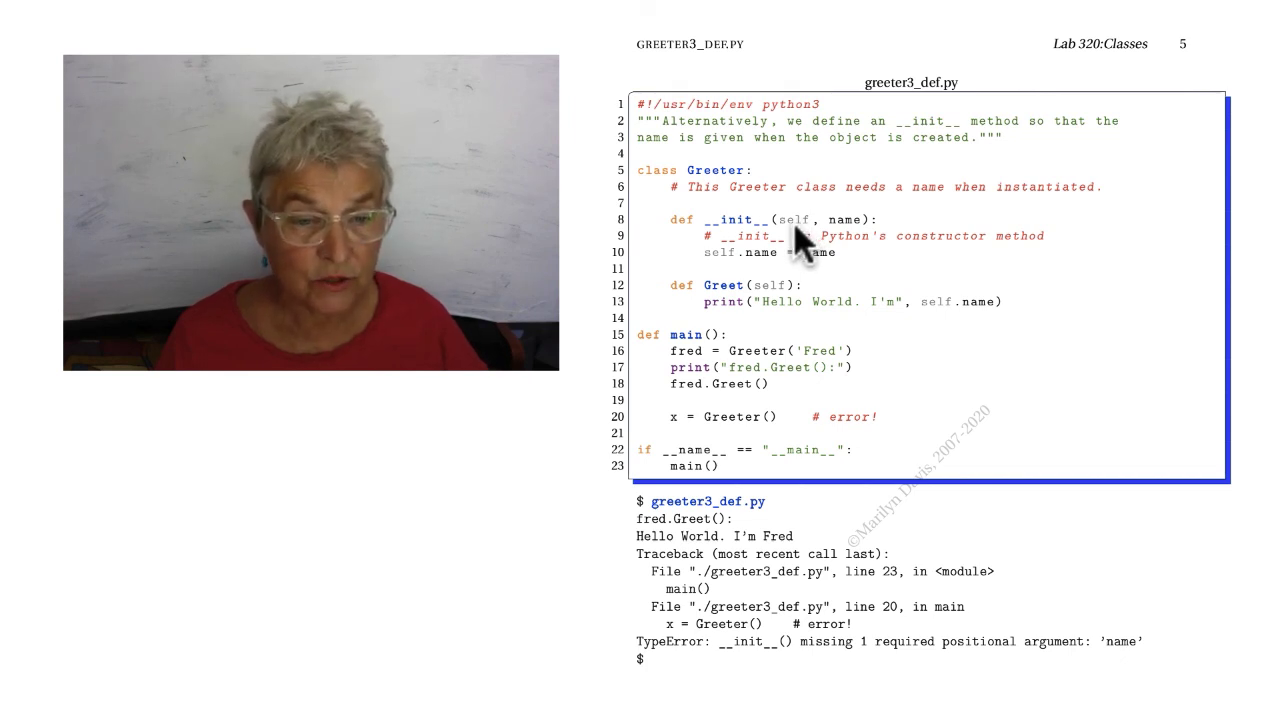
pyautogui.moveTo(760, 680)
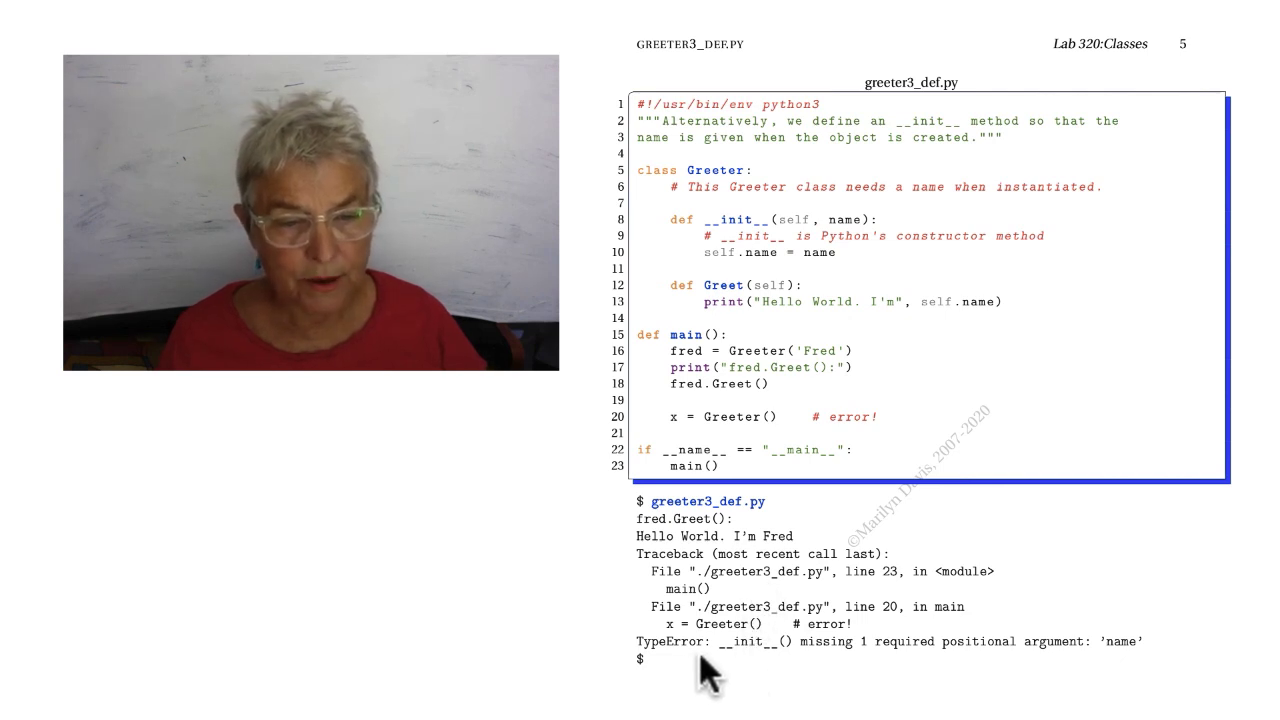
pyautogui.moveTo(785, 668)
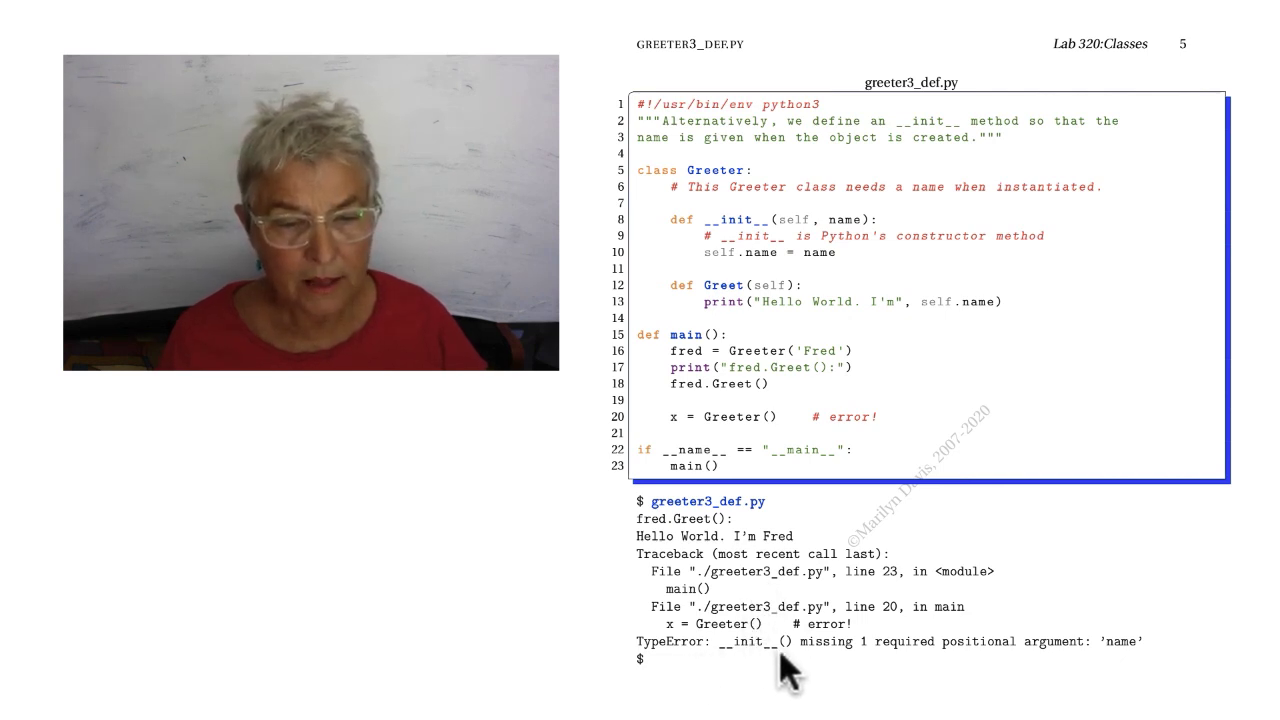
pyautogui.moveTo(840, 670)
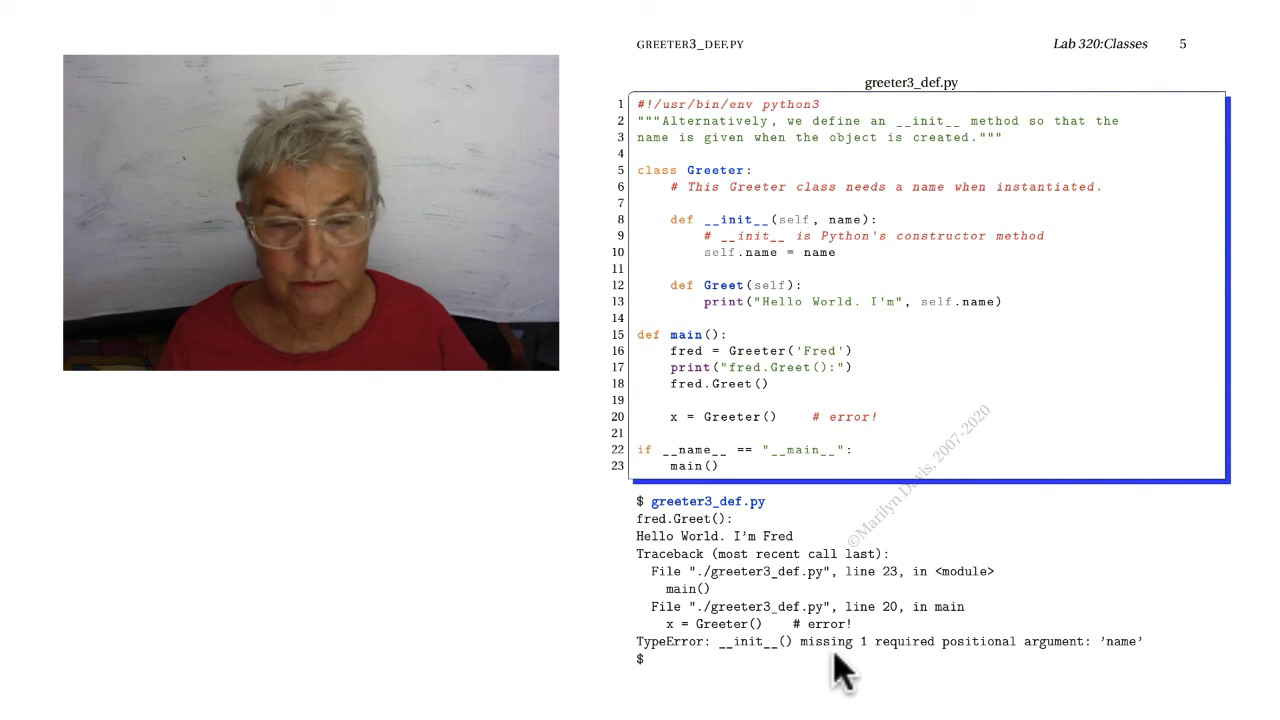
pyautogui.moveTo(1005, 670)
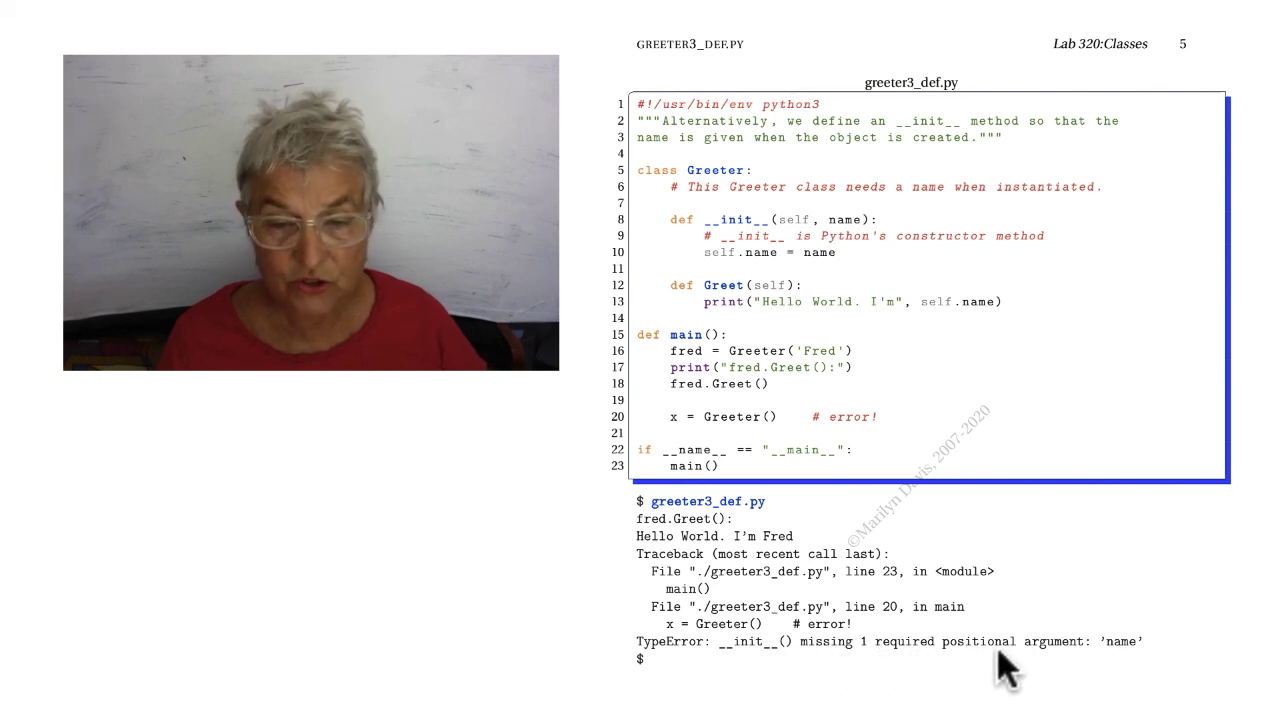